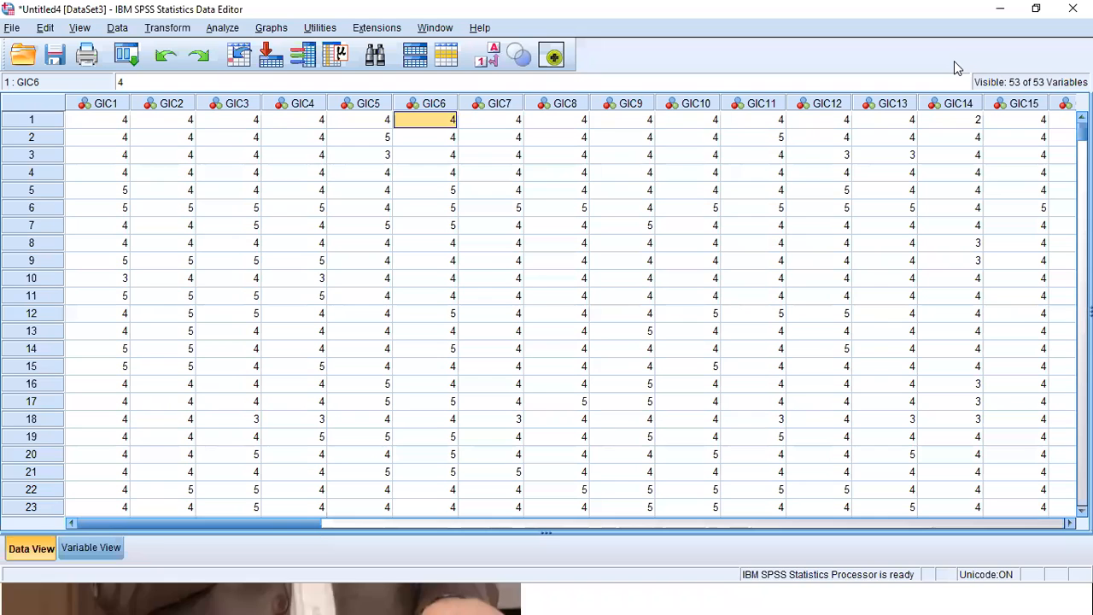
pyautogui.moveTo(222, 27)
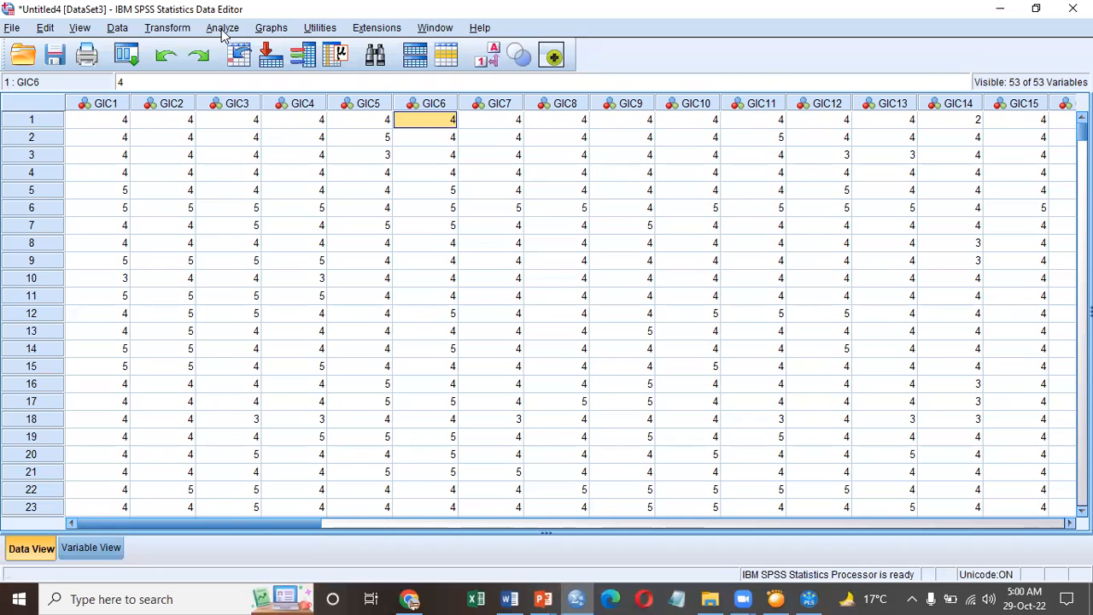
# Reach the Scale analyses under the Analyze menu, where Reliability Analysis sits.
pyautogui.click(222, 27)
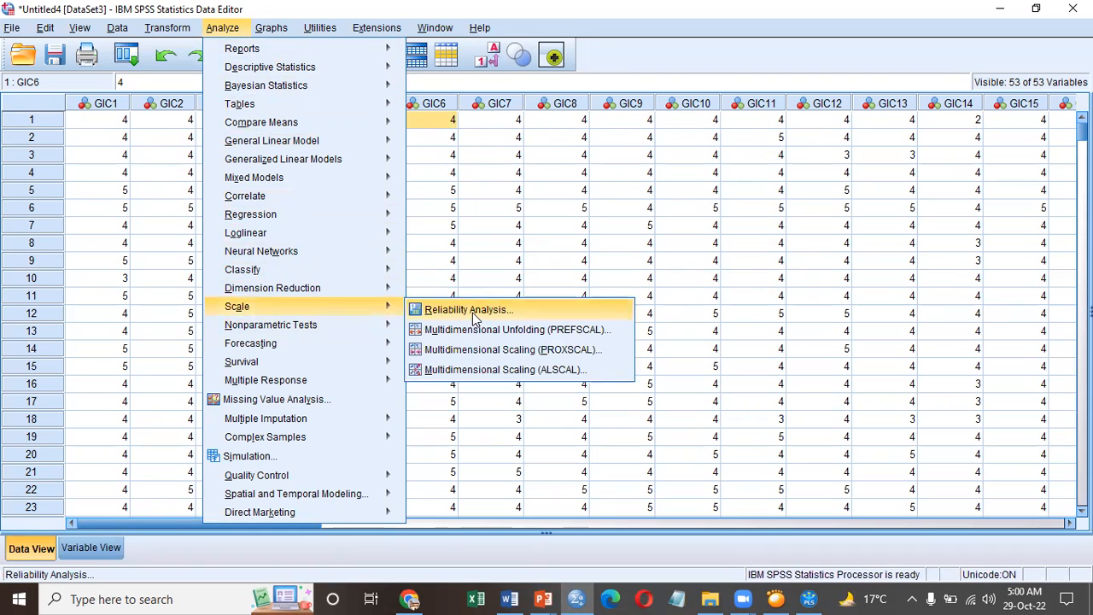
# Start a reset Reliability Analysis and move GIC1 through GIC19 into the Items list.
pyautogui.click(468, 309)
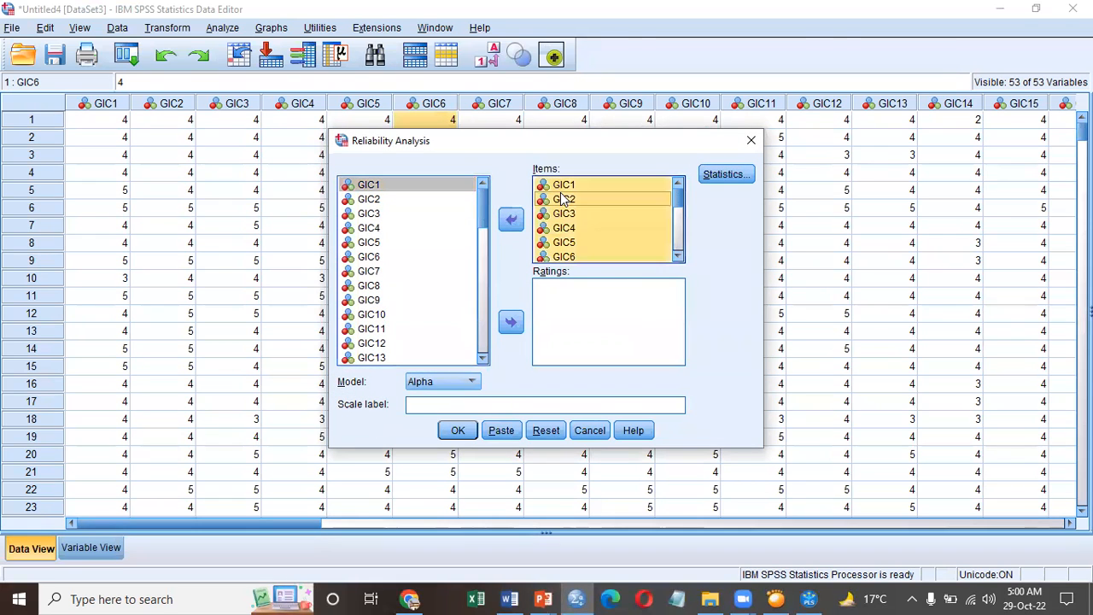
pyautogui.click(509, 219)
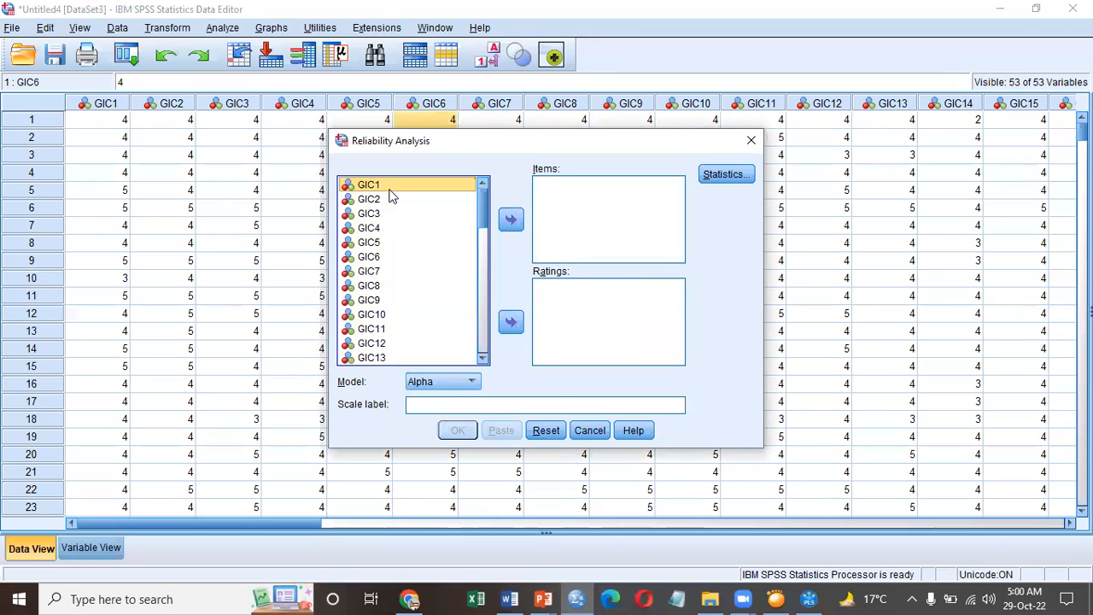
pyautogui.click(369, 283)
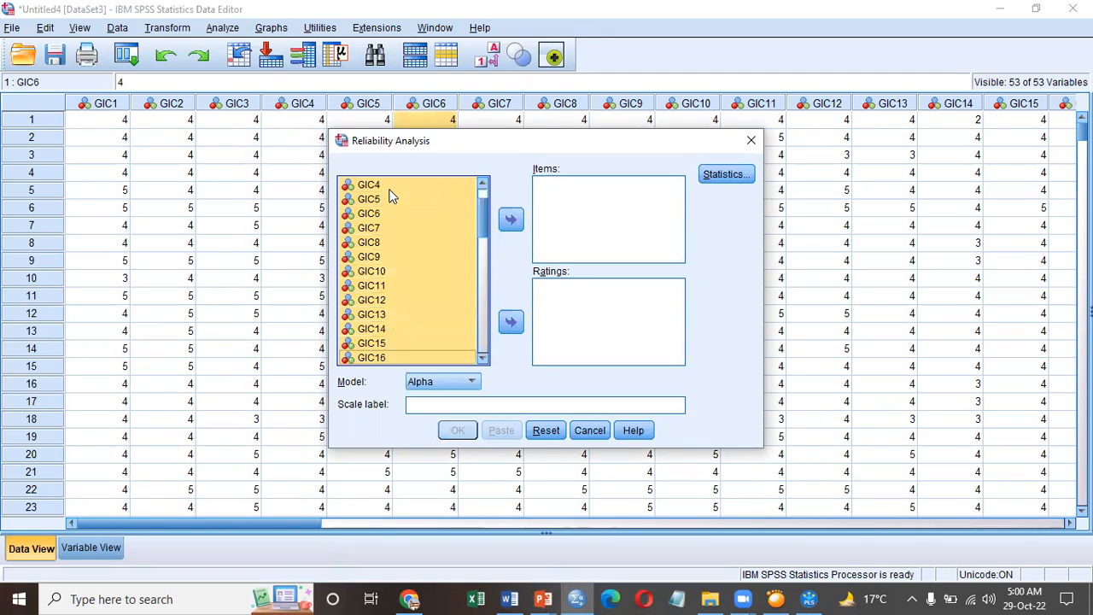
pyautogui.scroll(-3)
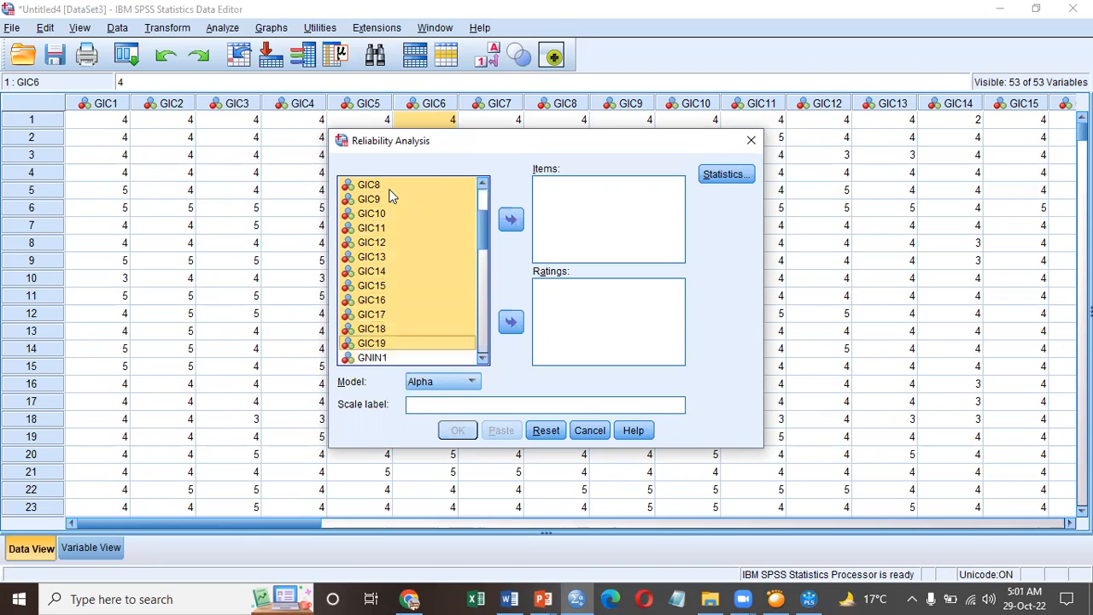
pyautogui.moveTo(389, 205)
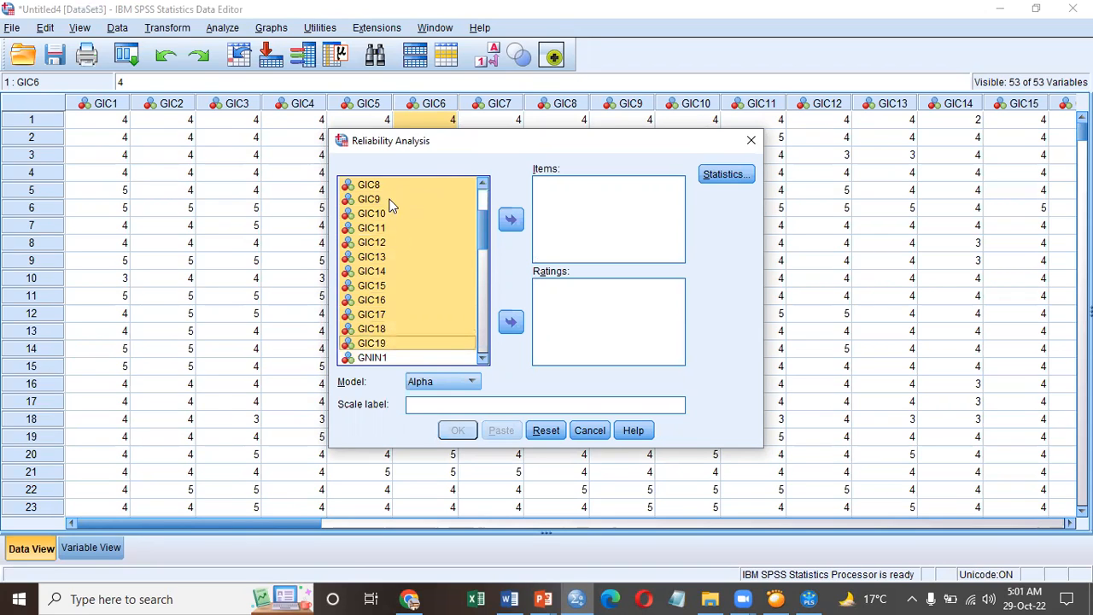
pyautogui.click(511, 218)
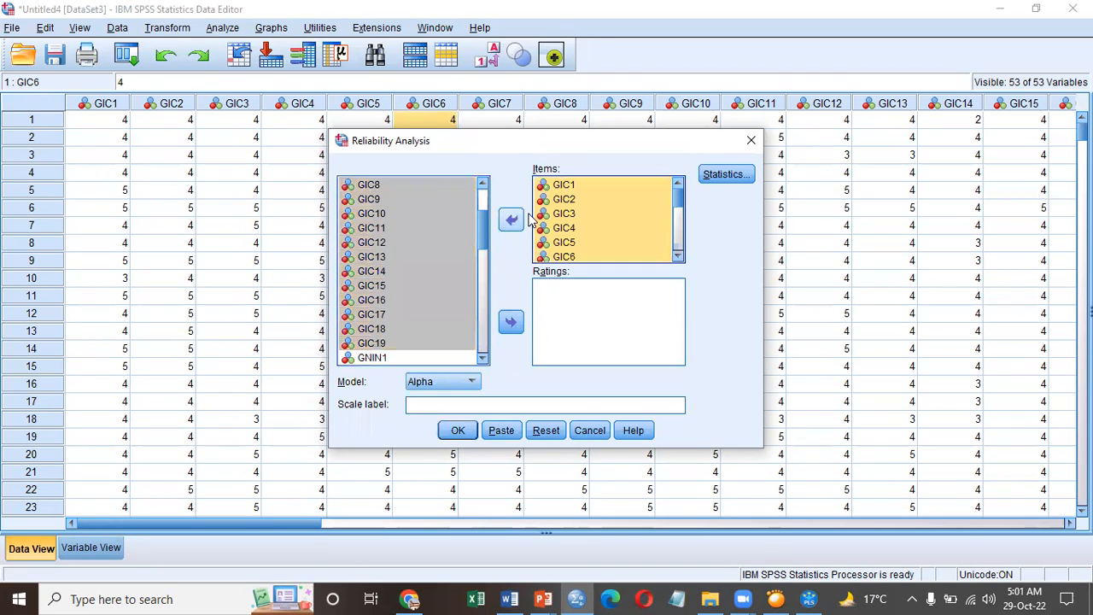
pyautogui.click(724, 174)
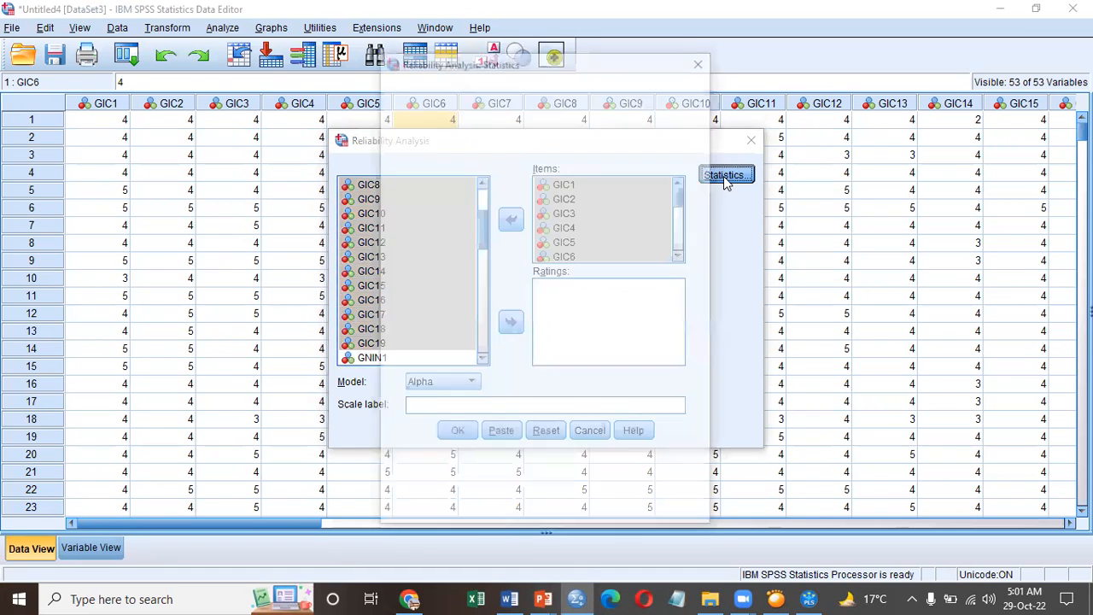
# Request Item descriptives and Scale-if-item-deleted statistics for the analysis.
pyautogui.click(724, 175)
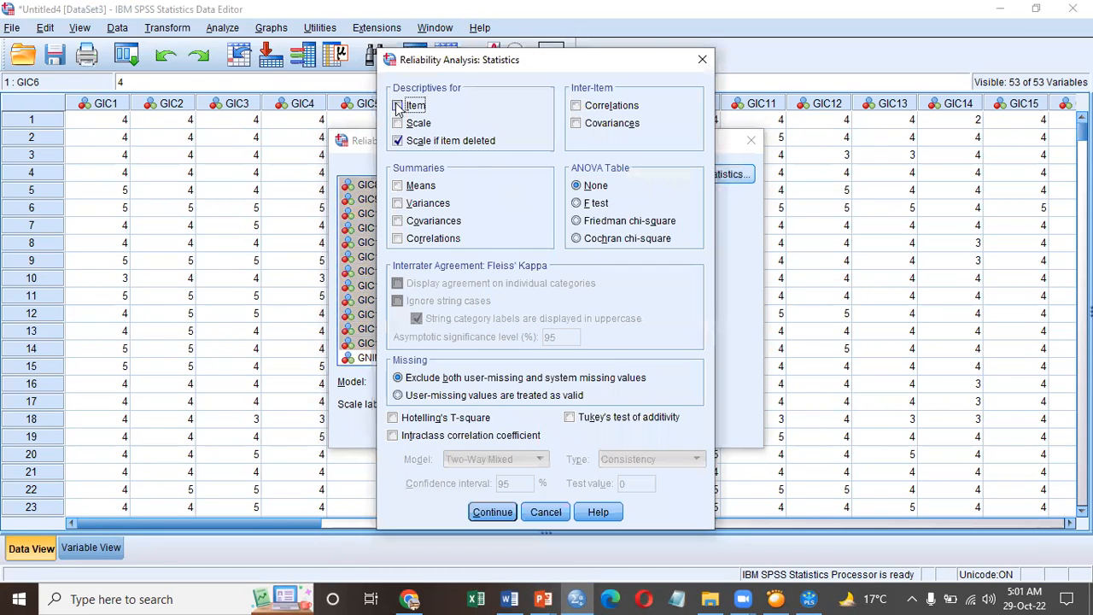
pyautogui.click(396, 140)
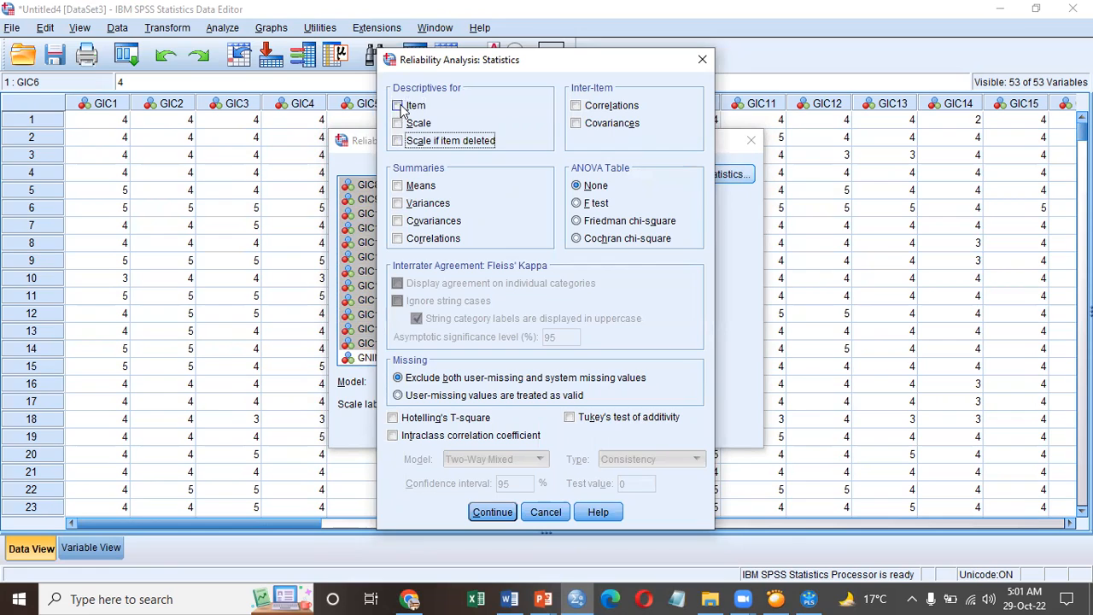
pyautogui.click(396, 106)
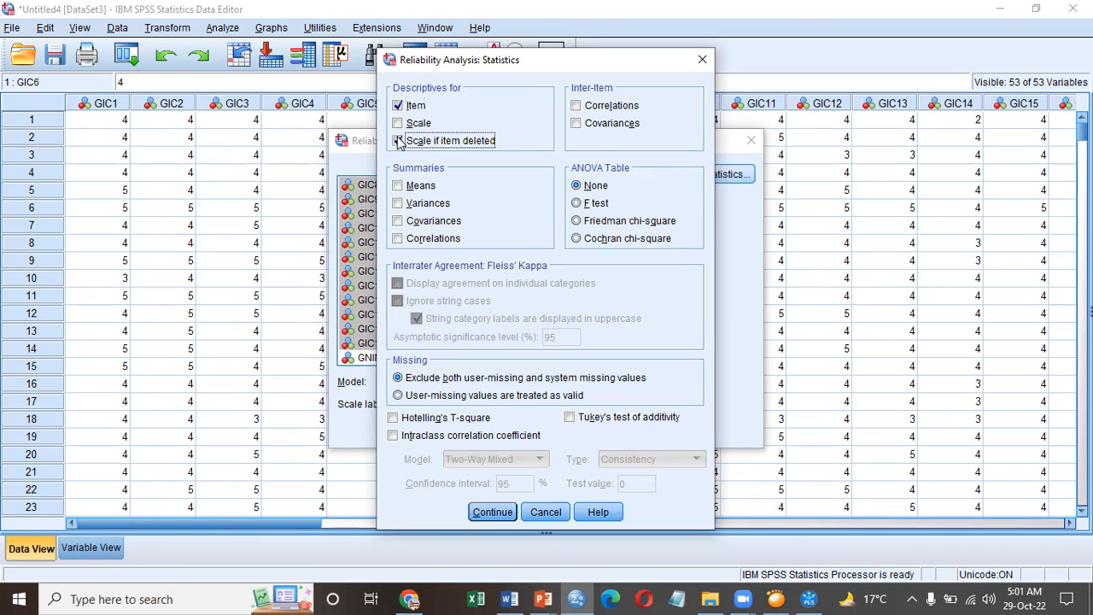
pyautogui.click(396, 140)
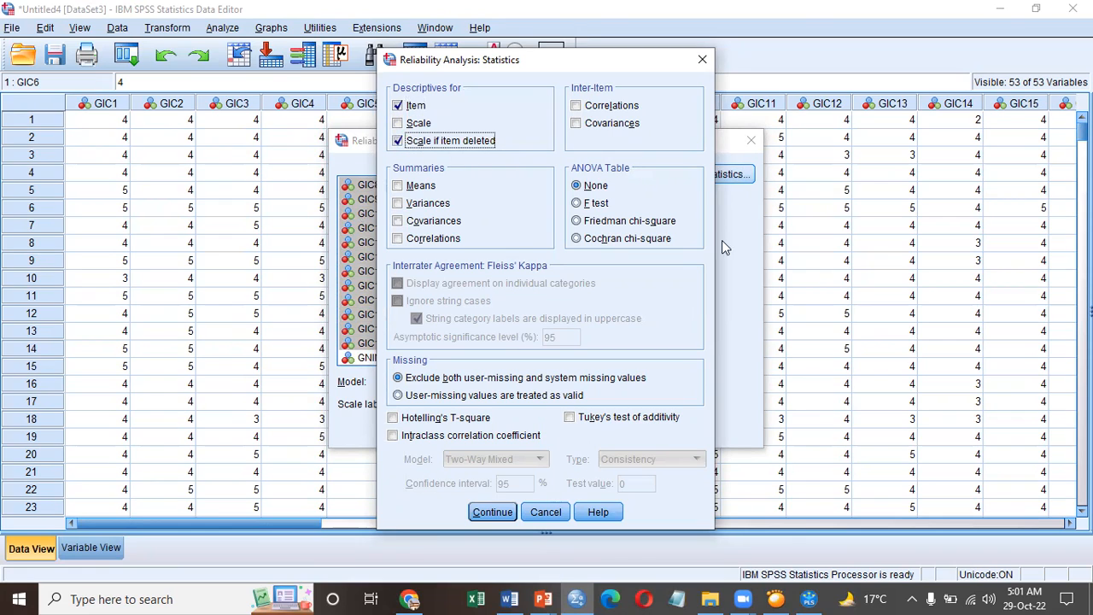
pyautogui.moveTo(512, 311)
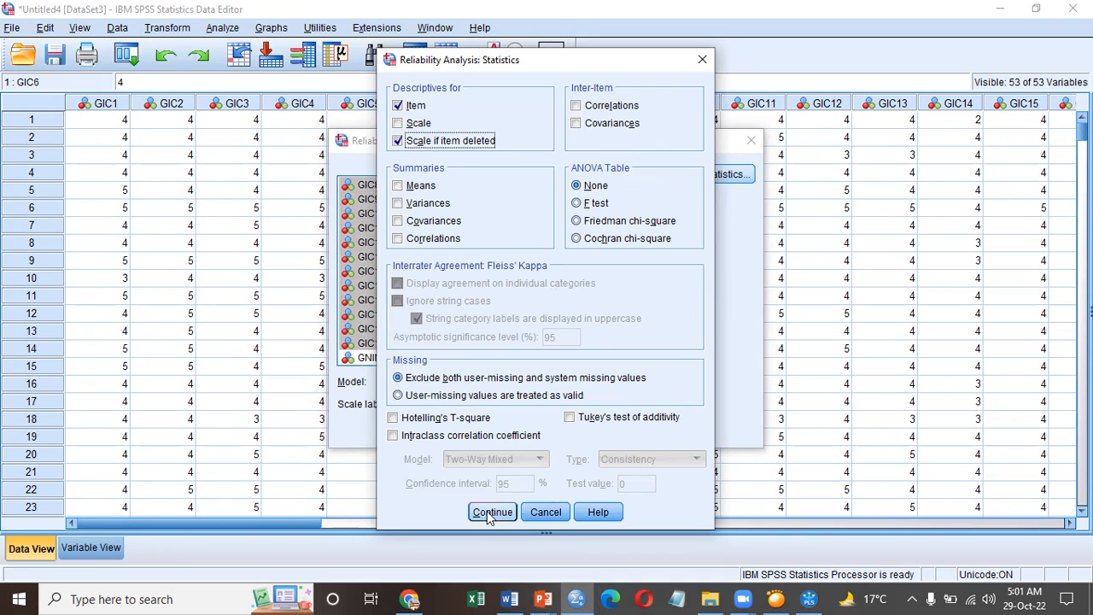
pyautogui.click(491, 512)
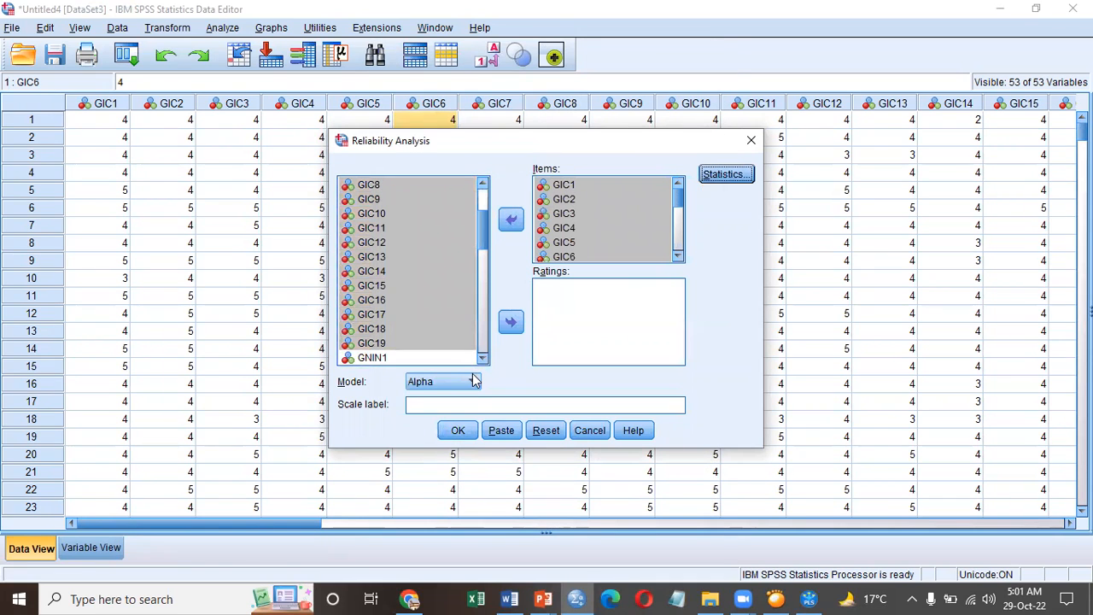
# Keep Alpha as the reliability model.
pyautogui.click(471, 381)
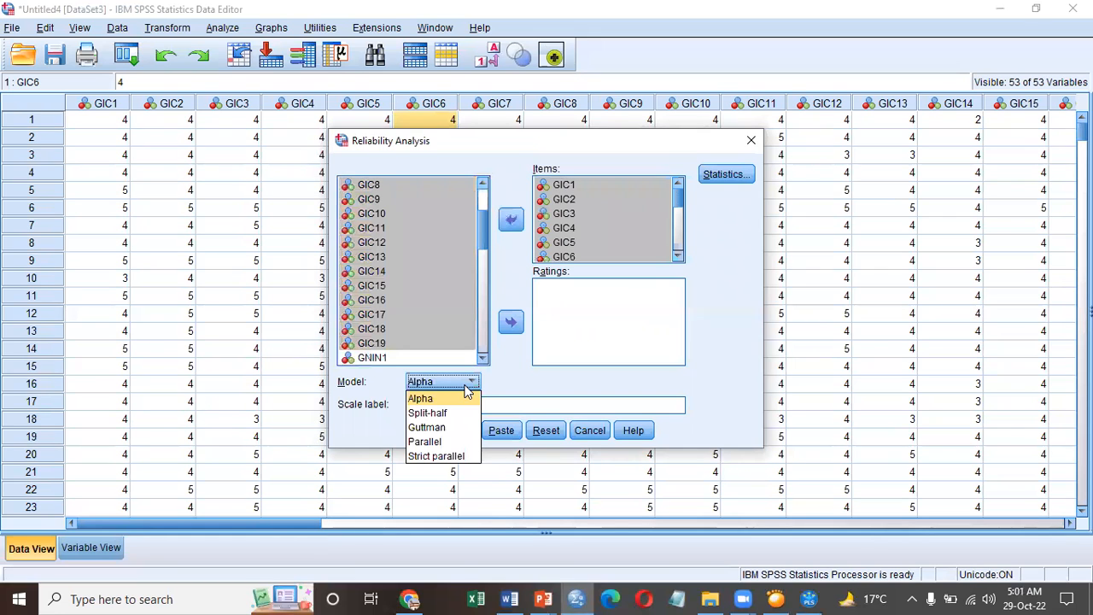
pyautogui.click(421, 400)
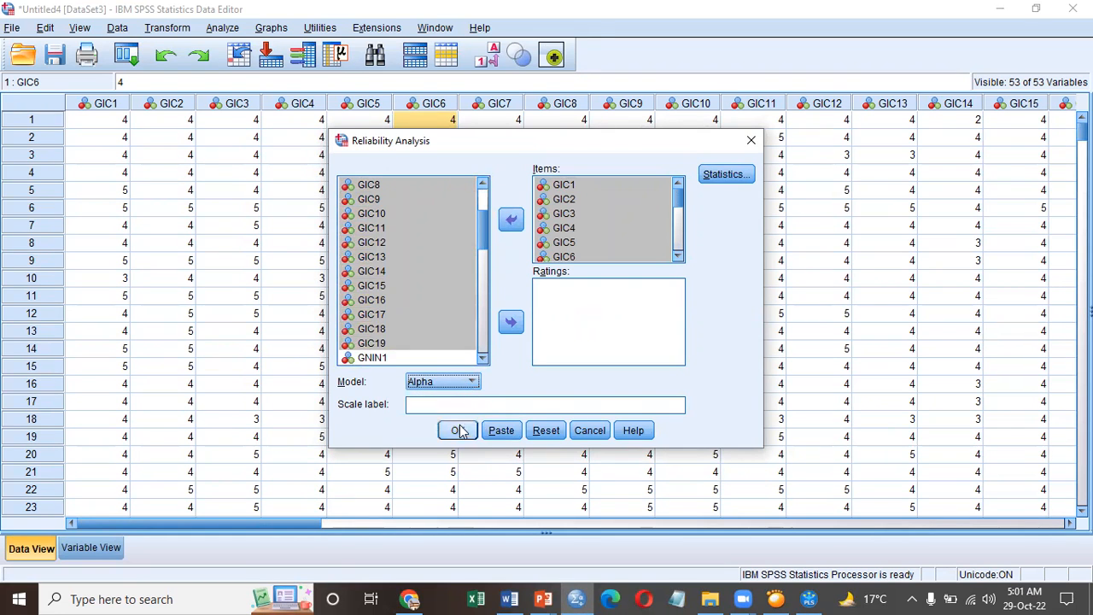
# Run the analysis and review the output: Cronbach's alpha .927 for 19 items, 447 cases.
pyautogui.click(458, 430)
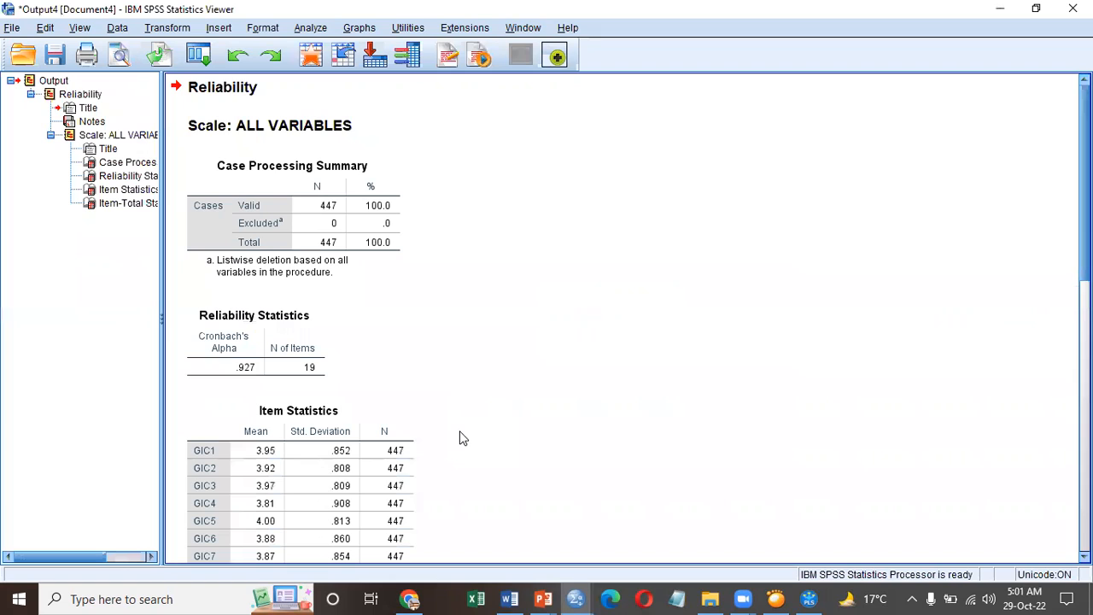
pyautogui.click(314, 212)
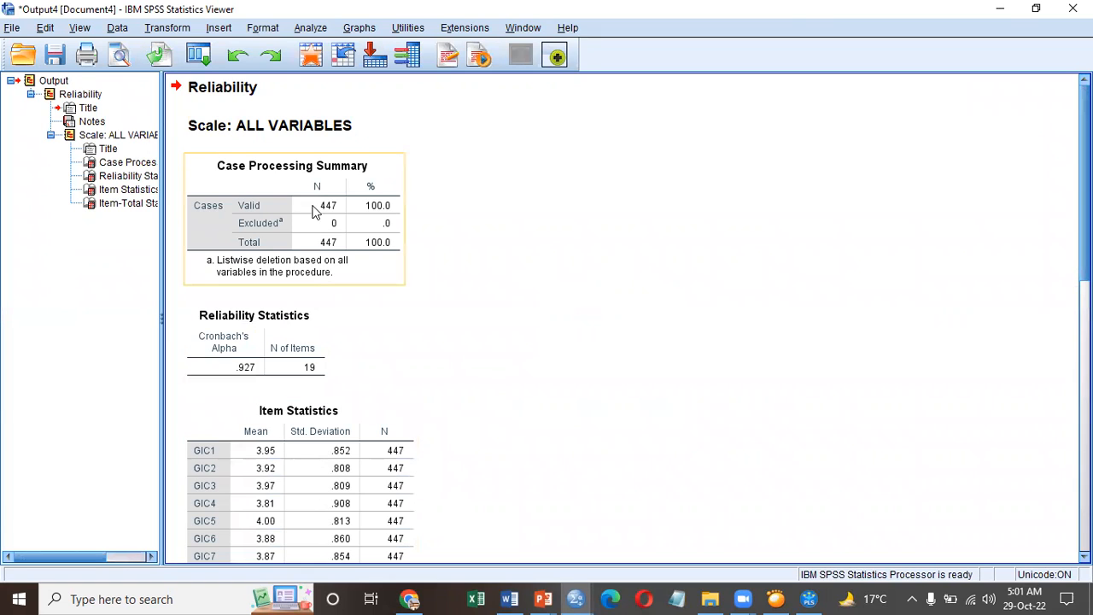
pyautogui.moveTo(298, 230)
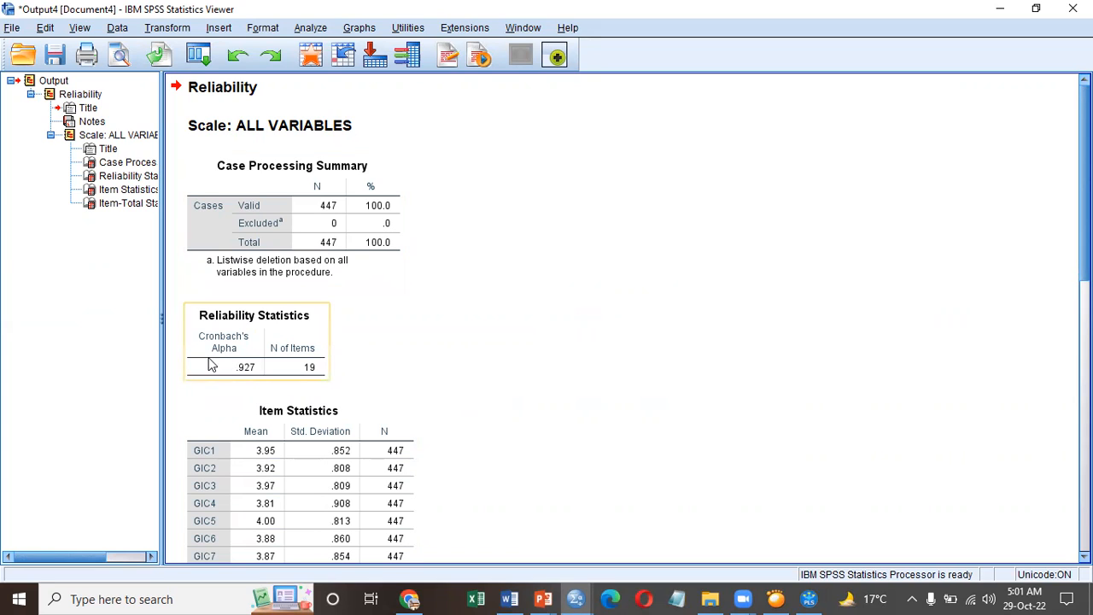
pyautogui.moveTo(229, 380)
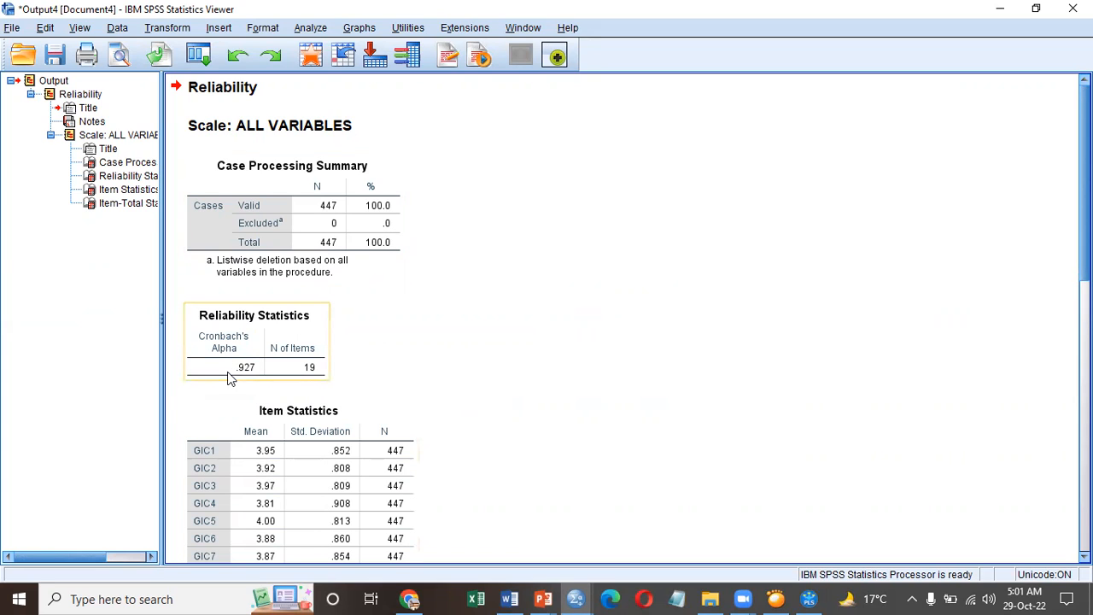
pyautogui.moveTo(253, 376)
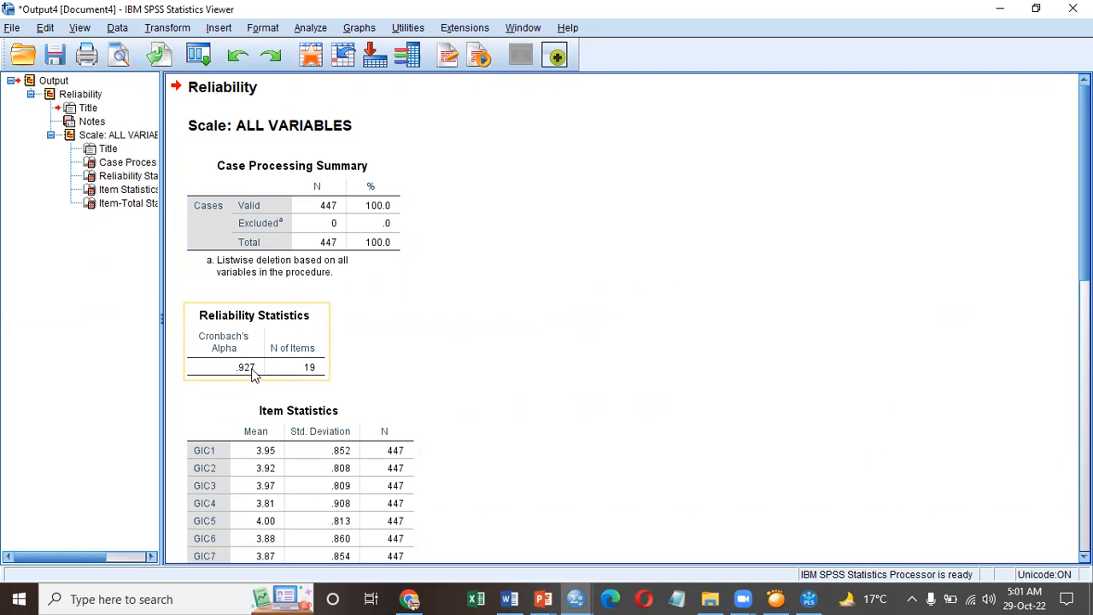
pyautogui.moveTo(260, 376)
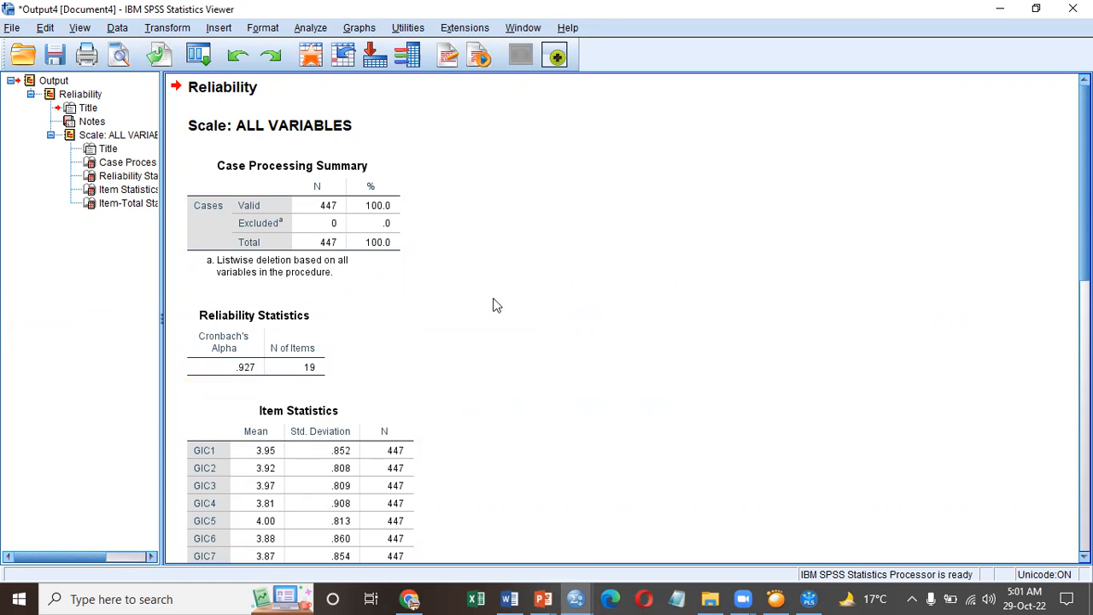
pyautogui.scroll(-3)
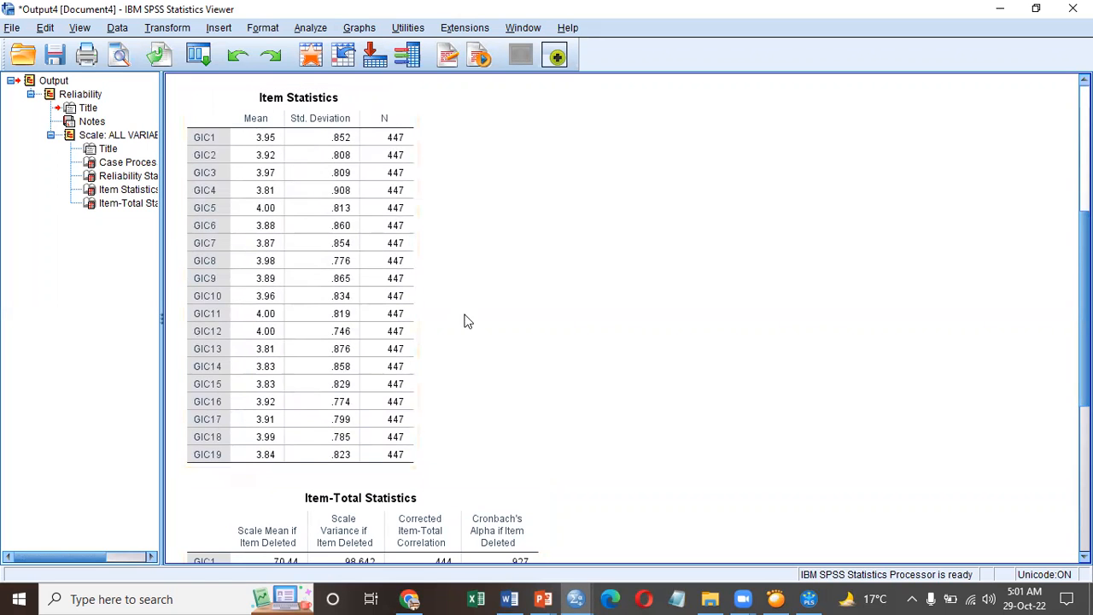
# Review the Item-Total Statistics table, then copy the Reliability Statistics table (alpha .927).
pyautogui.scroll(-3)
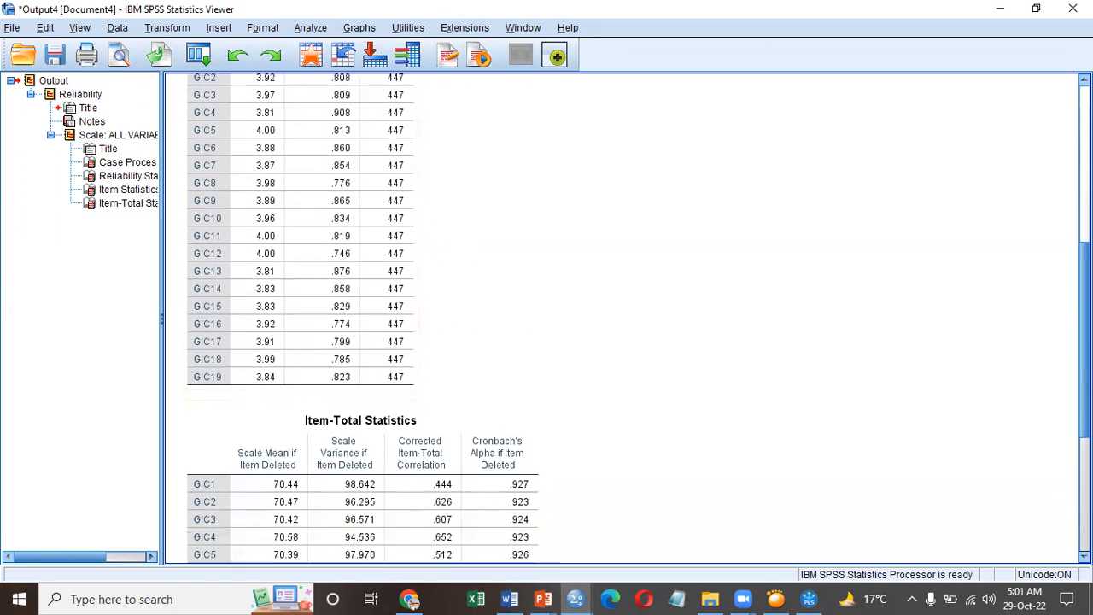
pyautogui.scroll(-3)
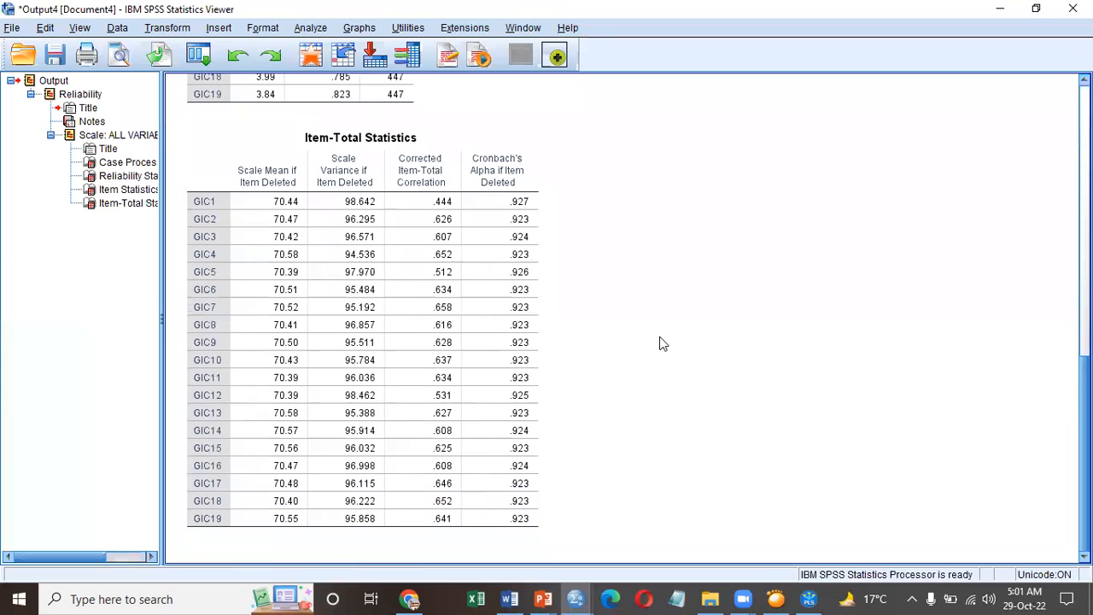
pyautogui.click(360, 136)
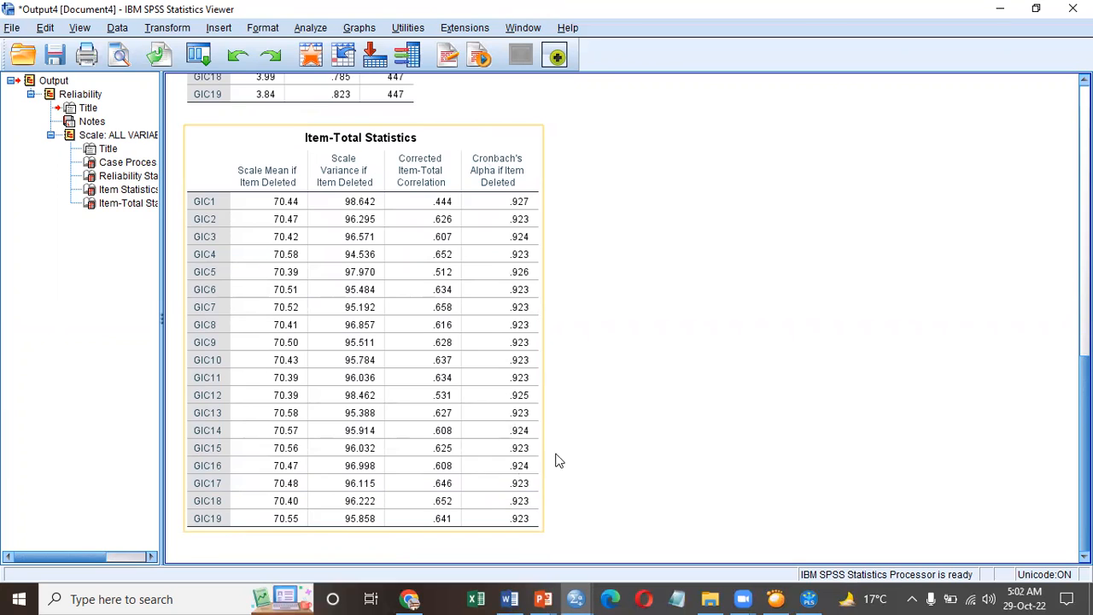
pyautogui.moveTo(498, 310)
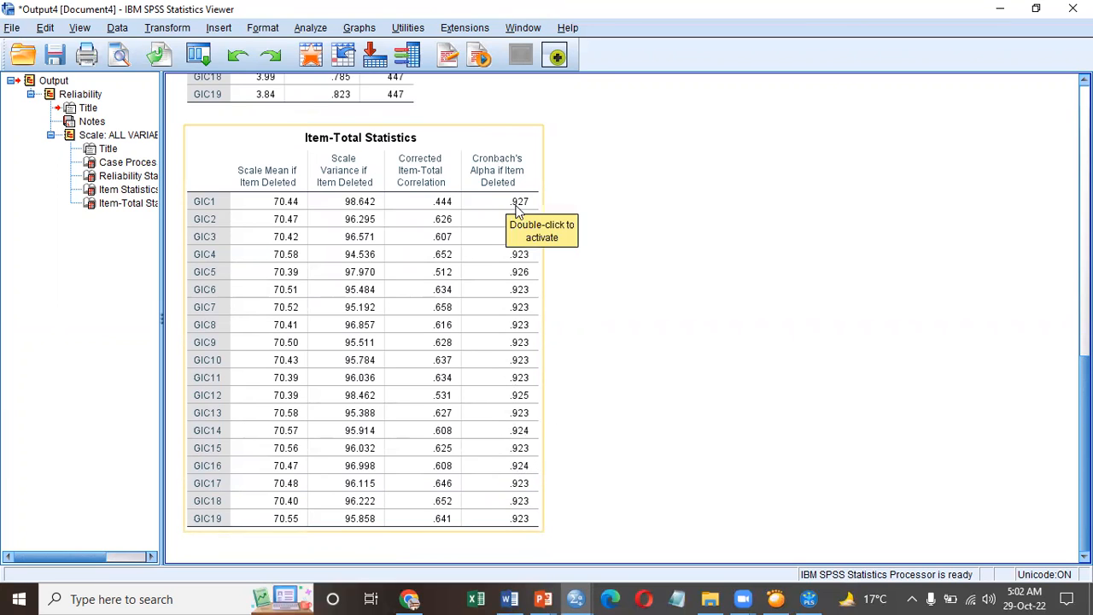
pyautogui.moveTo(529, 239)
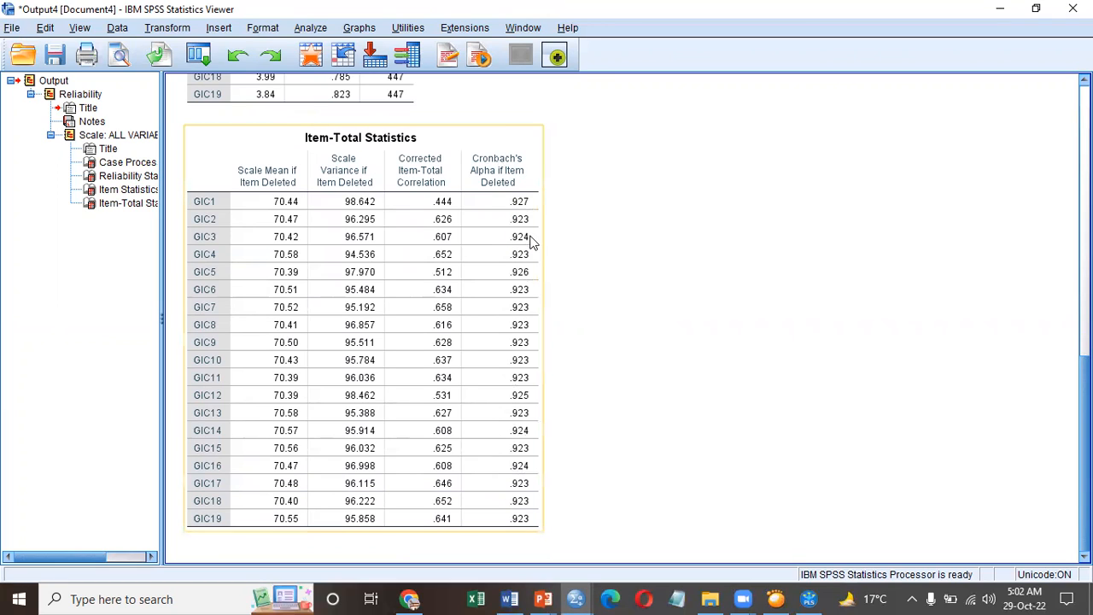
pyautogui.moveTo(537, 466)
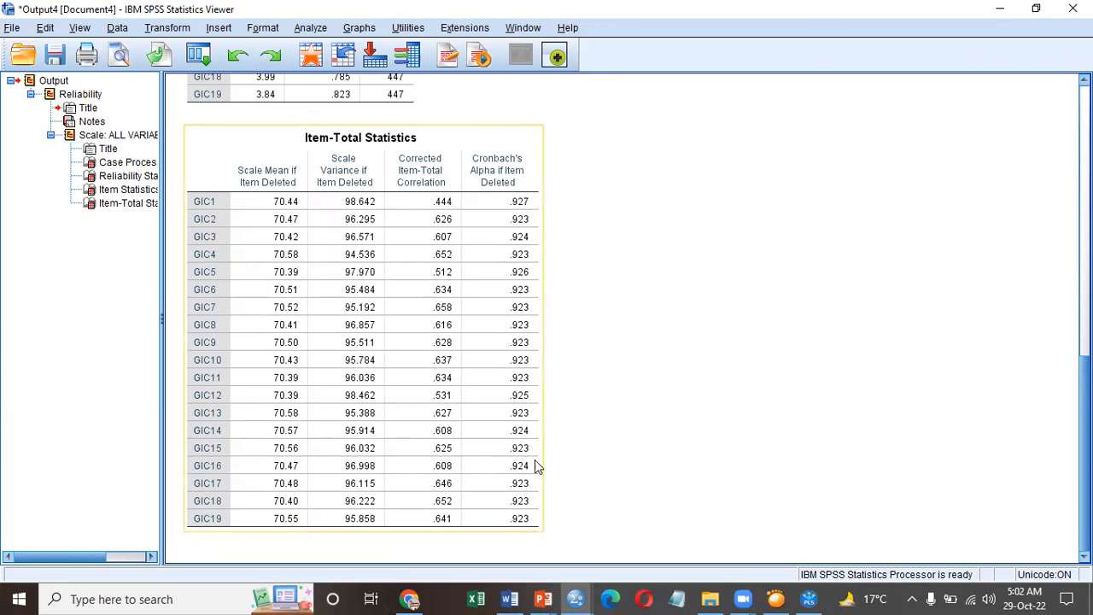
pyautogui.moveTo(532, 459)
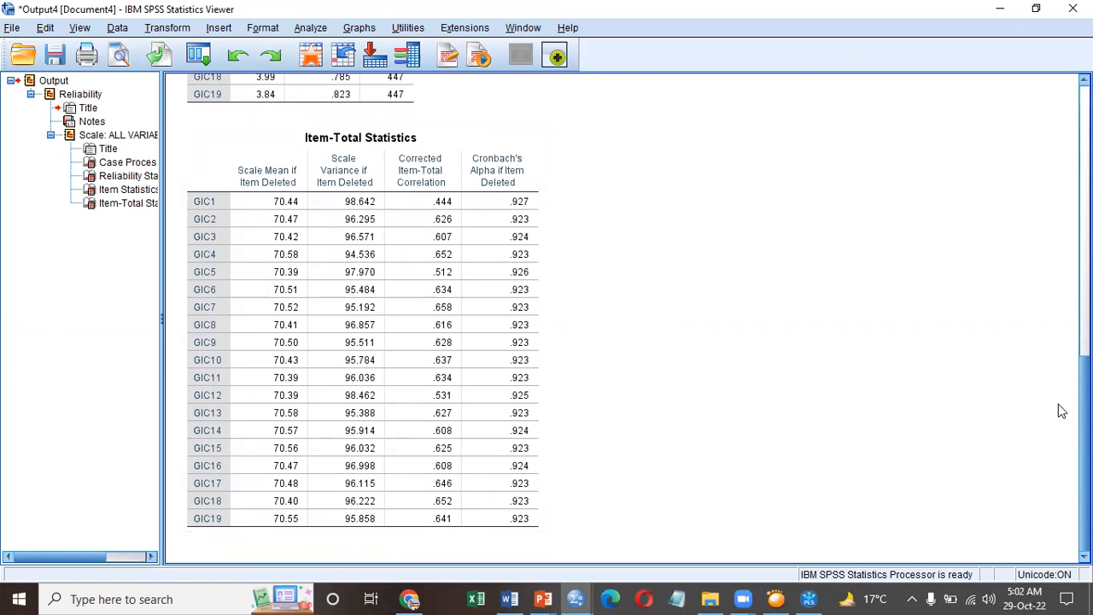
pyautogui.scroll(3)
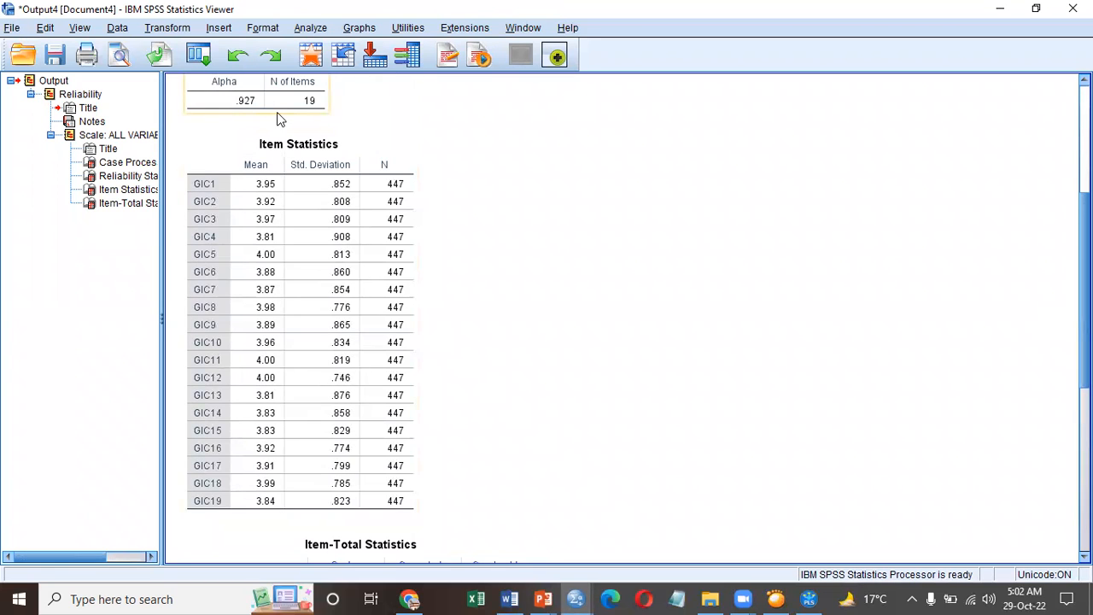
pyautogui.scroll(-3)
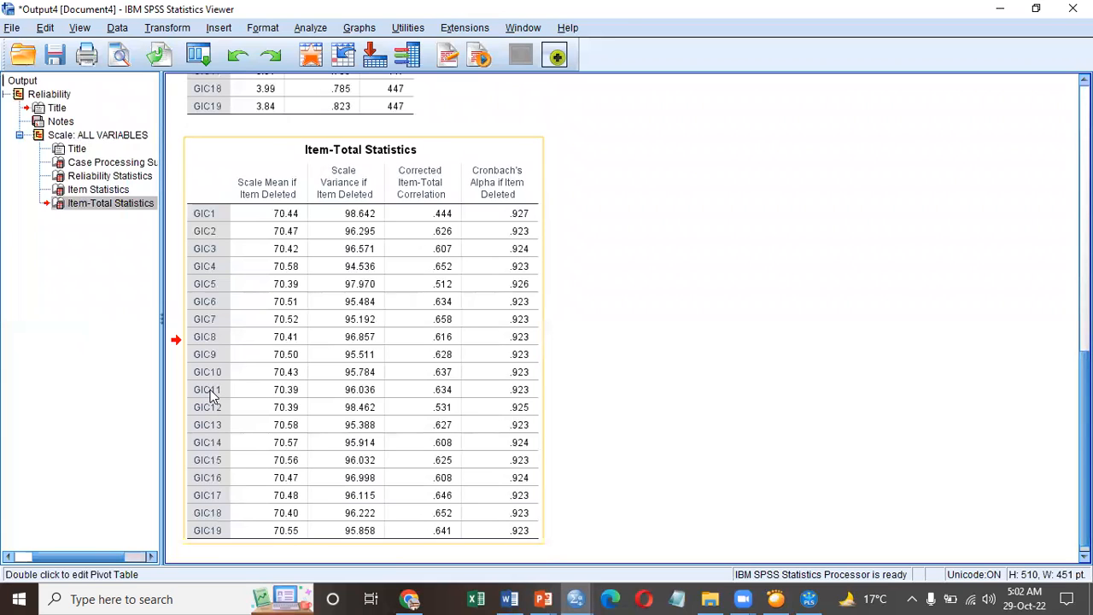
pyautogui.moveTo(505, 393)
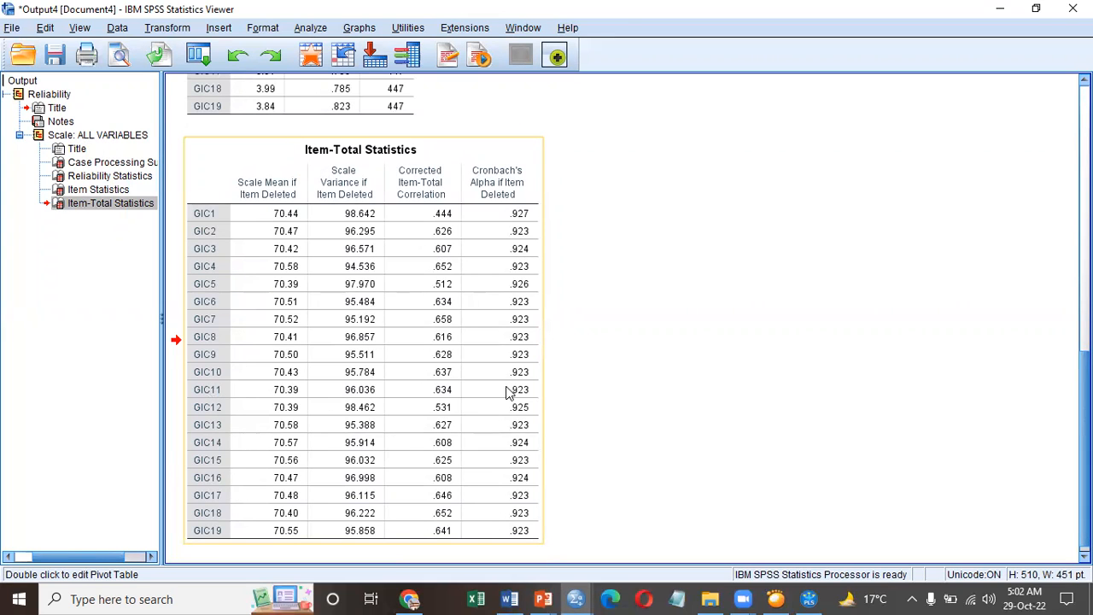
pyautogui.moveTo(526, 302)
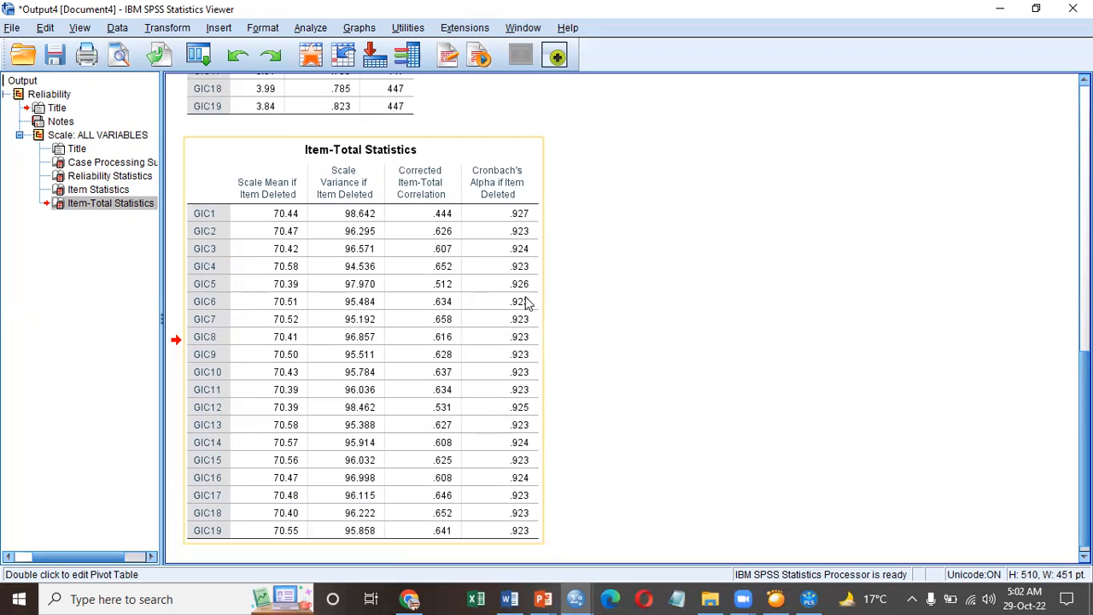
pyautogui.moveTo(365, 218)
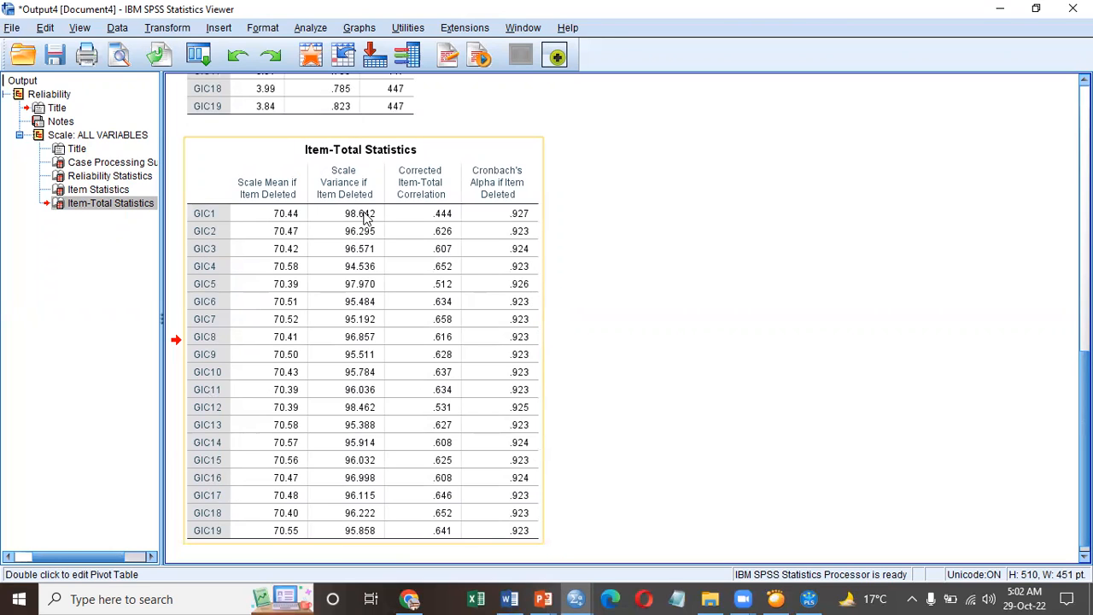
pyautogui.moveTo(519, 226)
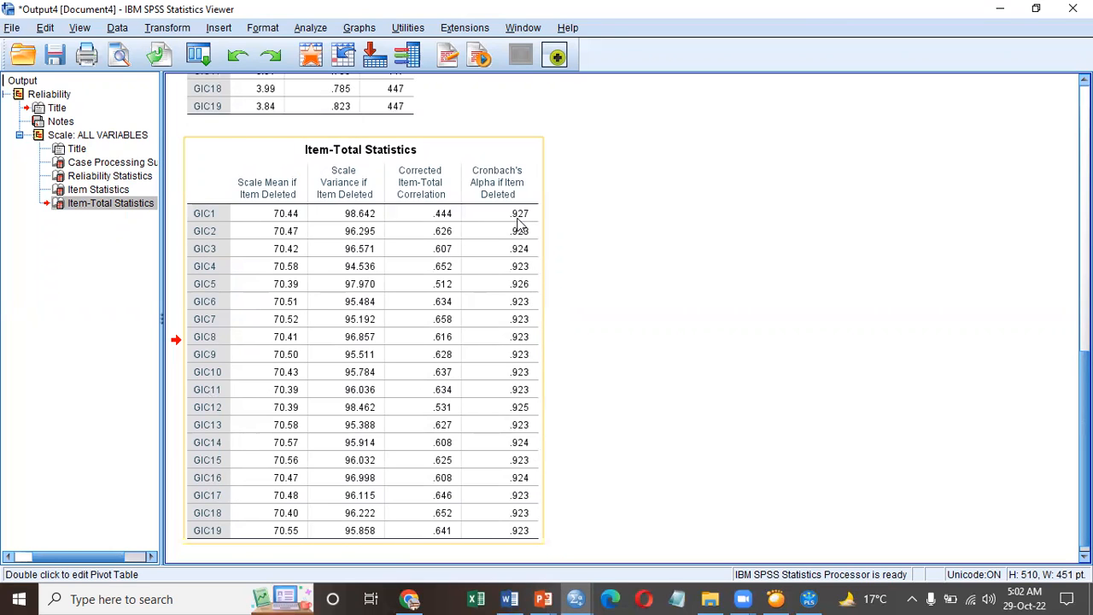
pyautogui.moveTo(529, 297)
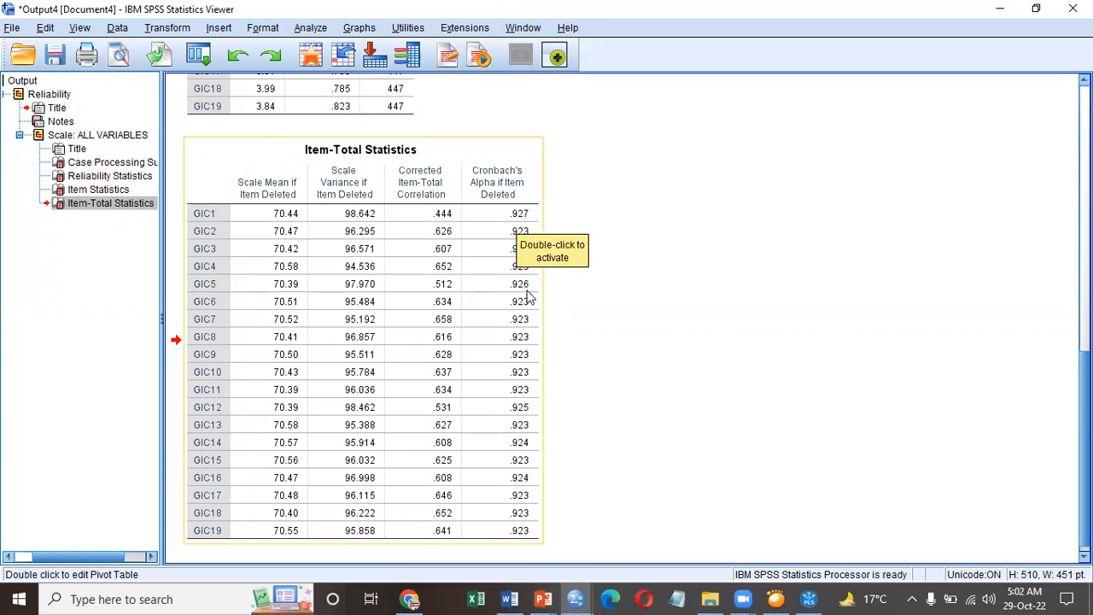
pyautogui.moveTo(538, 434)
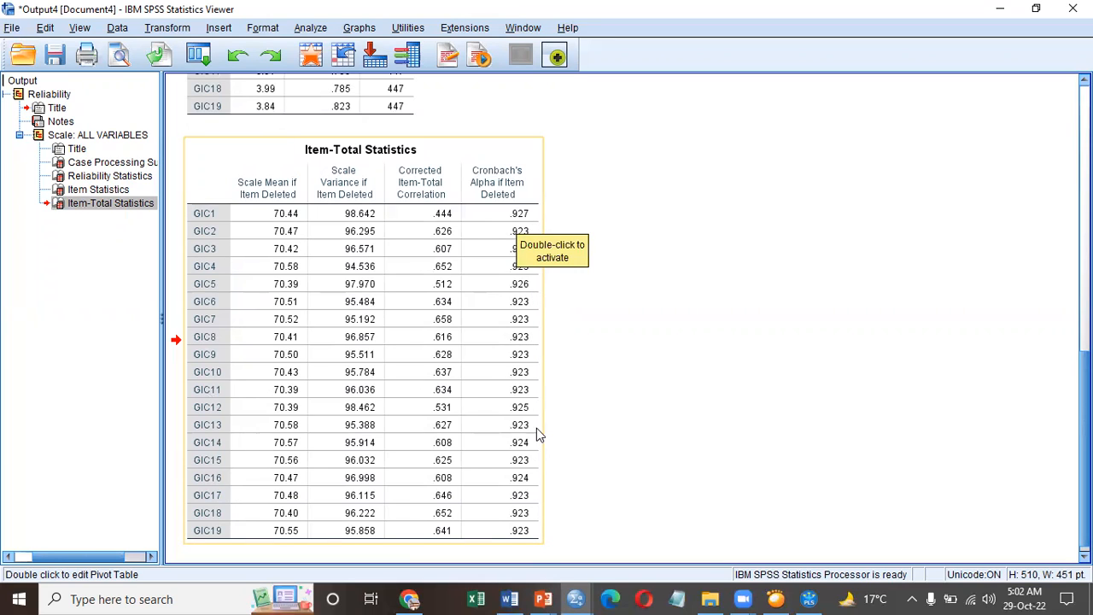
pyautogui.moveTo(530, 333)
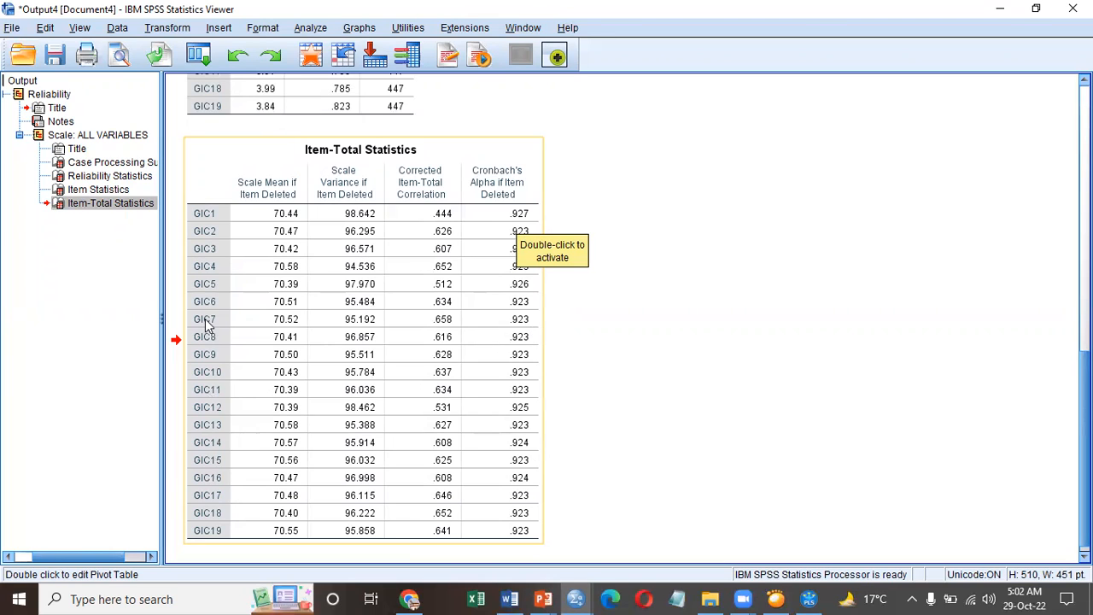
pyautogui.moveTo(516, 348)
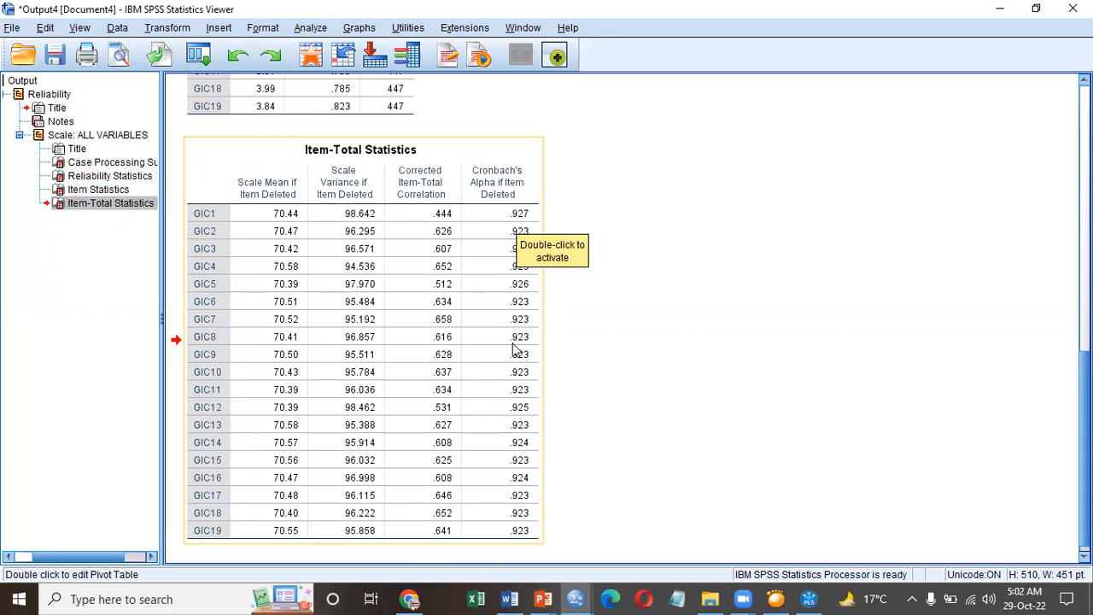
pyautogui.moveTo(516, 288)
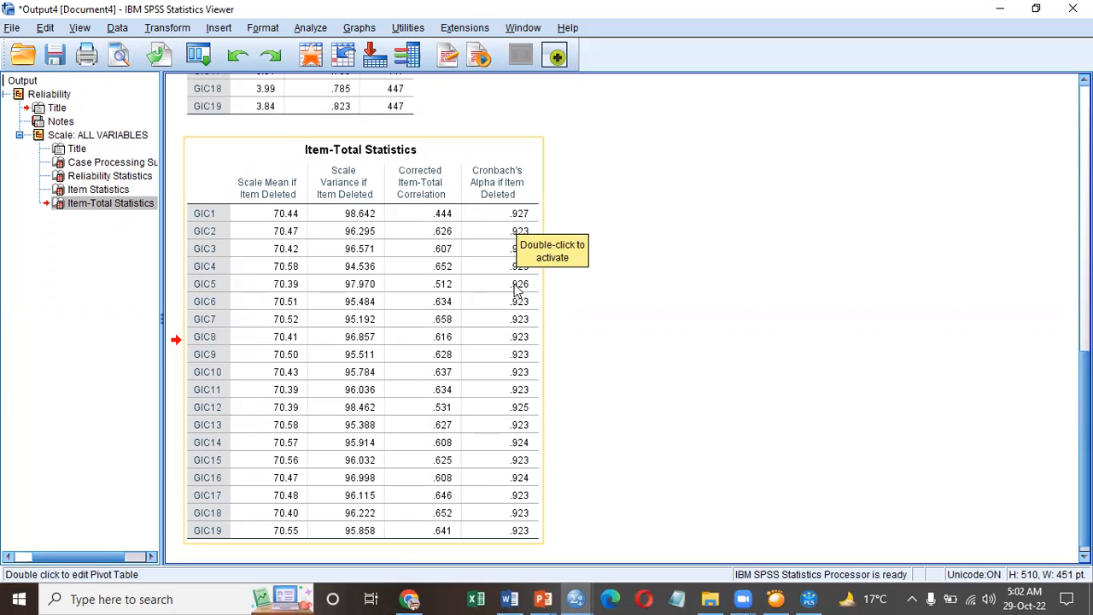
pyautogui.moveTo(338, 385)
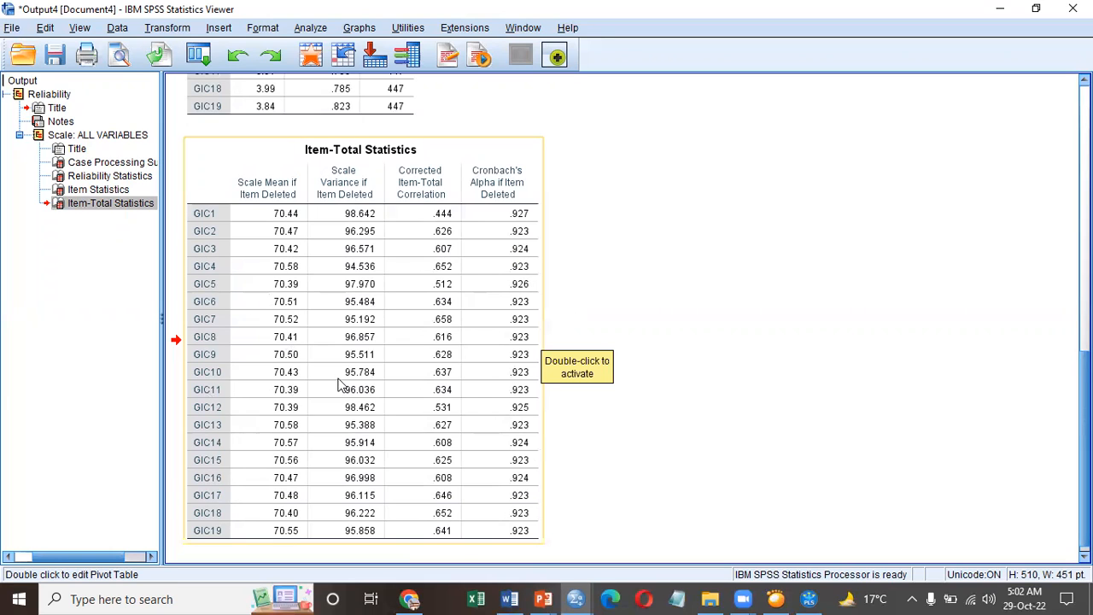
pyautogui.moveTo(205, 396)
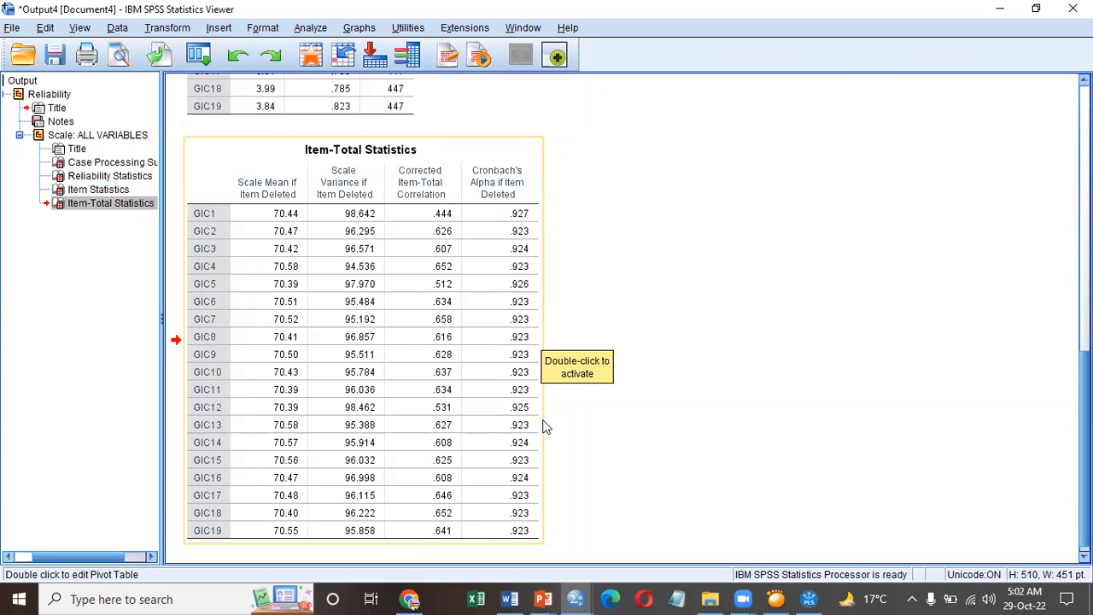
pyautogui.moveTo(539, 402)
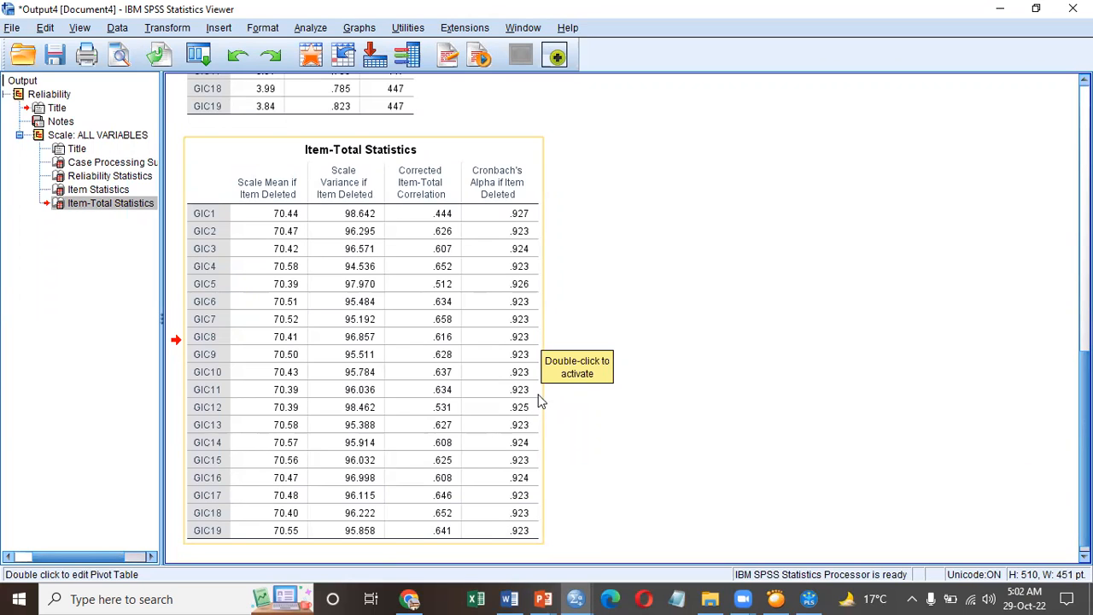
pyautogui.moveTo(594, 474)
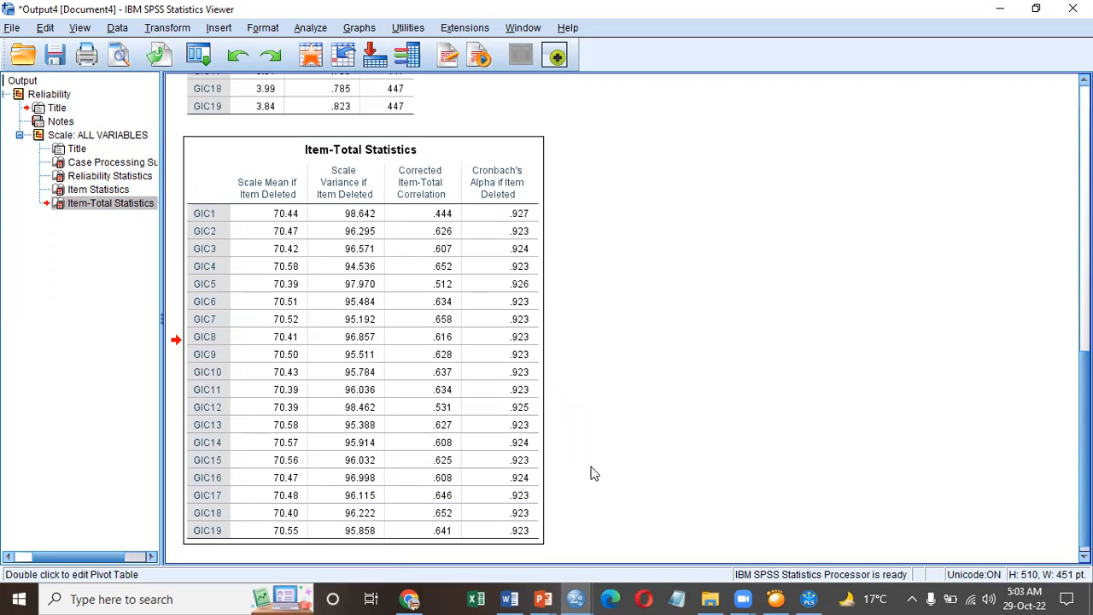
pyautogui.moveTo(526, 496)
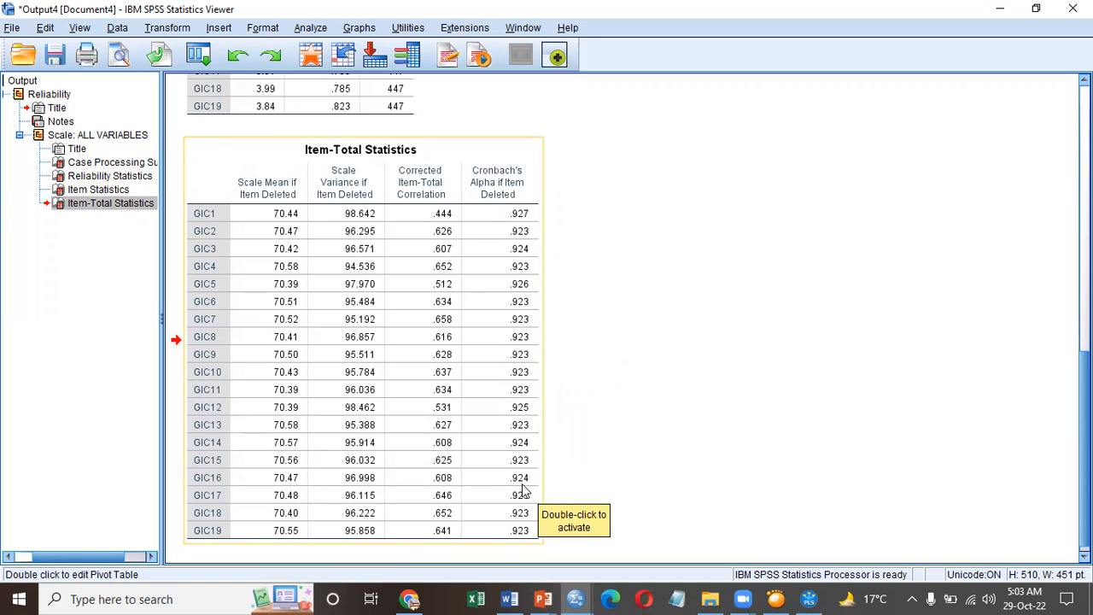
pyautogui.moveTo(488, 505)
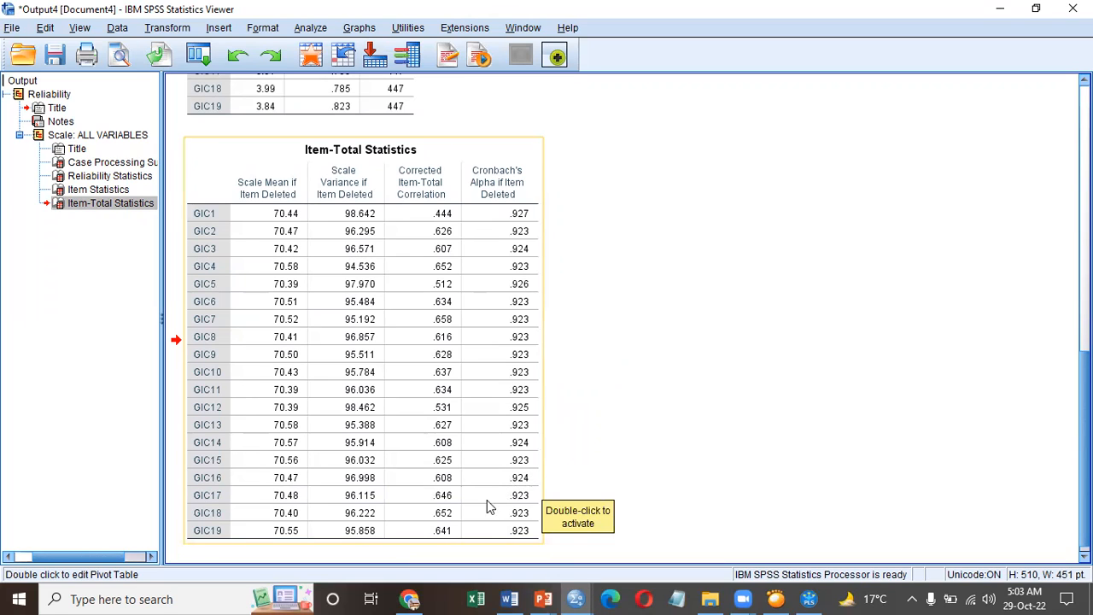
pyautogui.moveTo(532, 270)
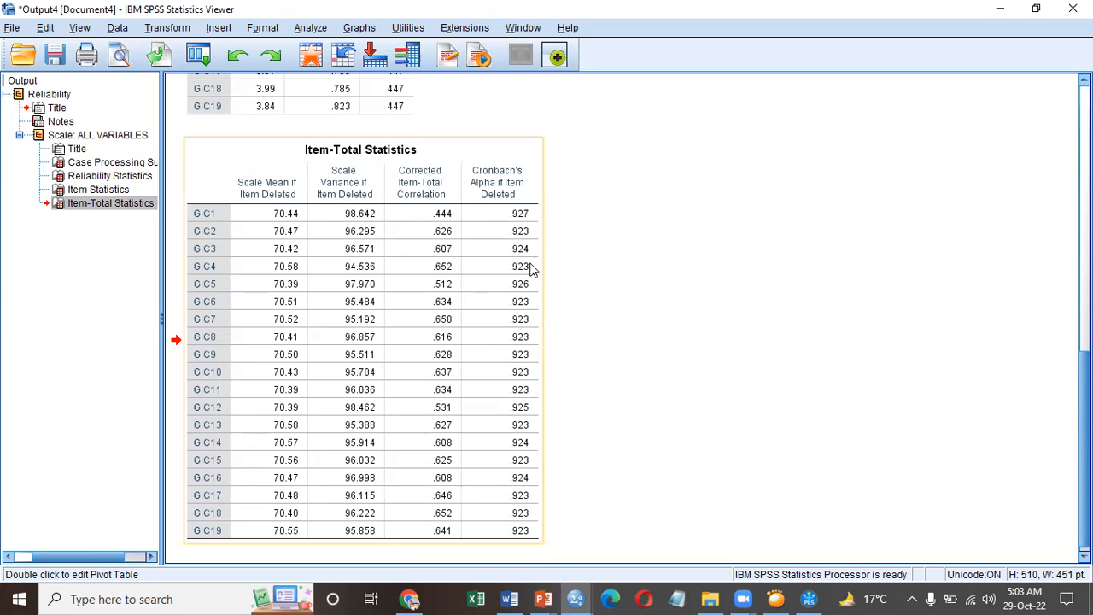
pyautogui.moveTo(529, 489)
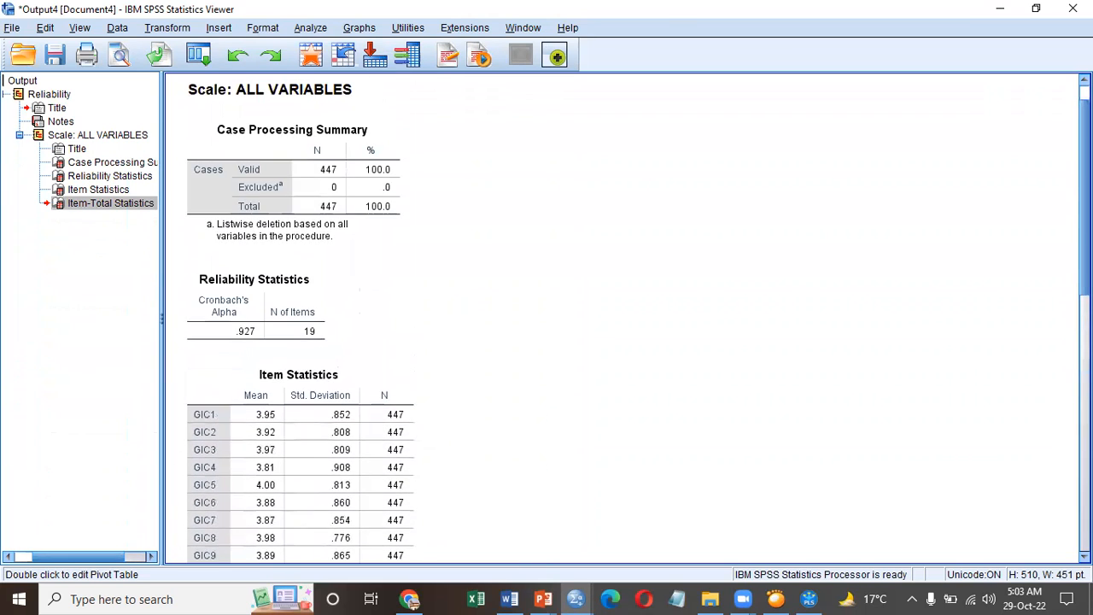
pyautogui.rightClick(253, 307)
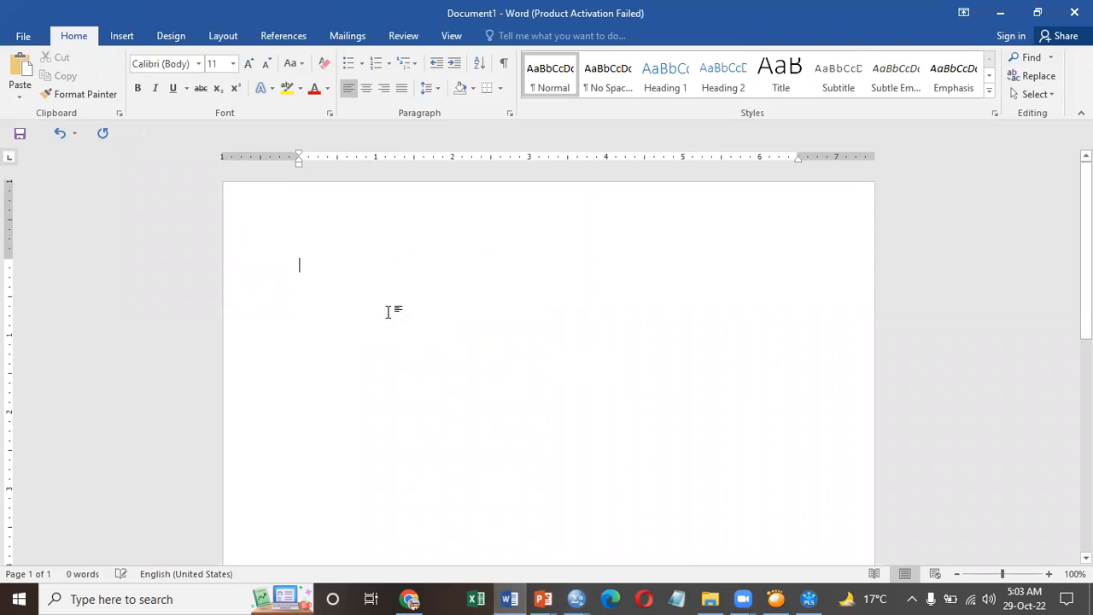
# Paste the reliability table into the Word document and return to the SPSS Data Editor.
pyautogui.press('ctrl+v')
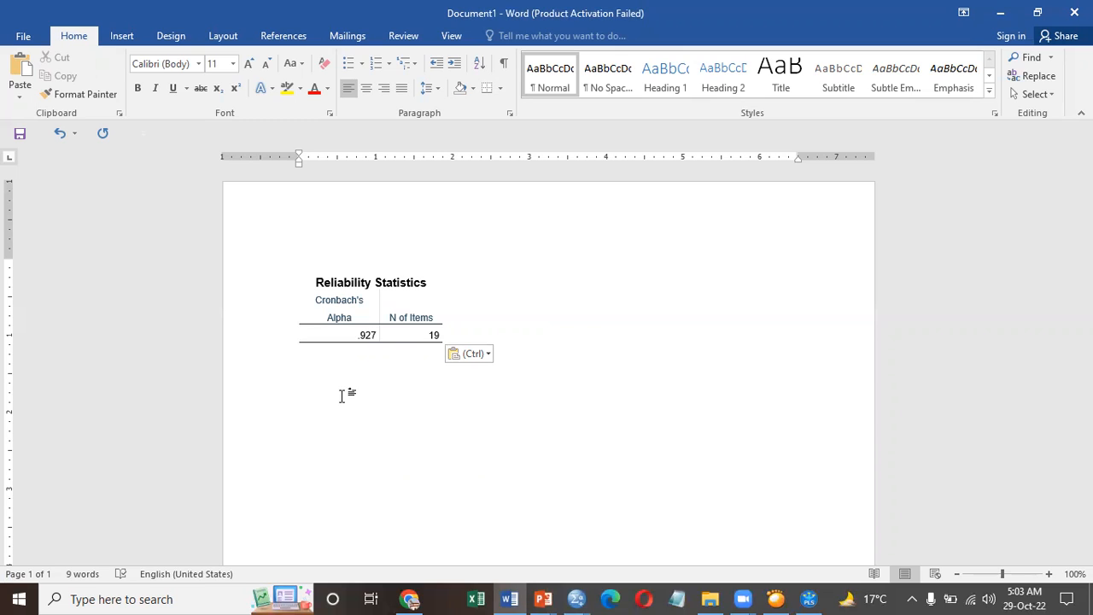
pyautogui.click(300, 372)
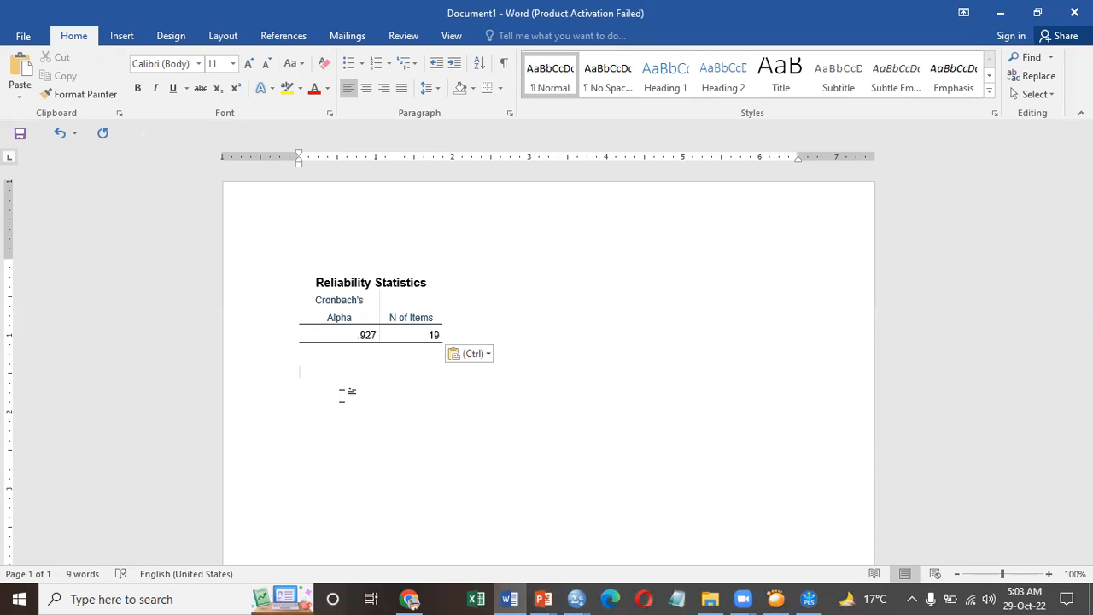
pyautogui.click(301, 372)
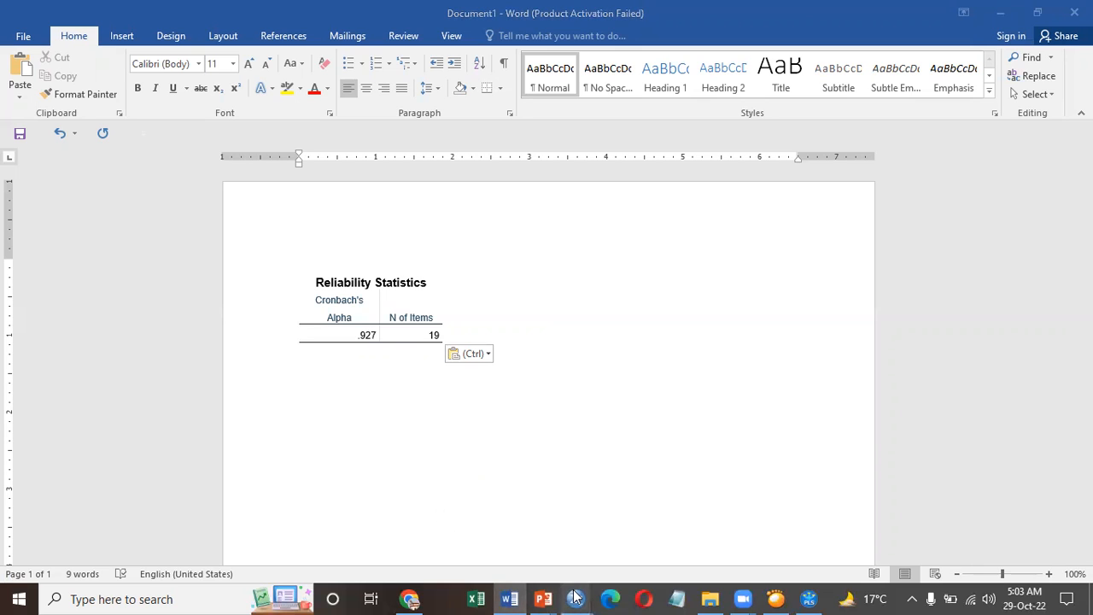
pyautogui.click(574, 598)
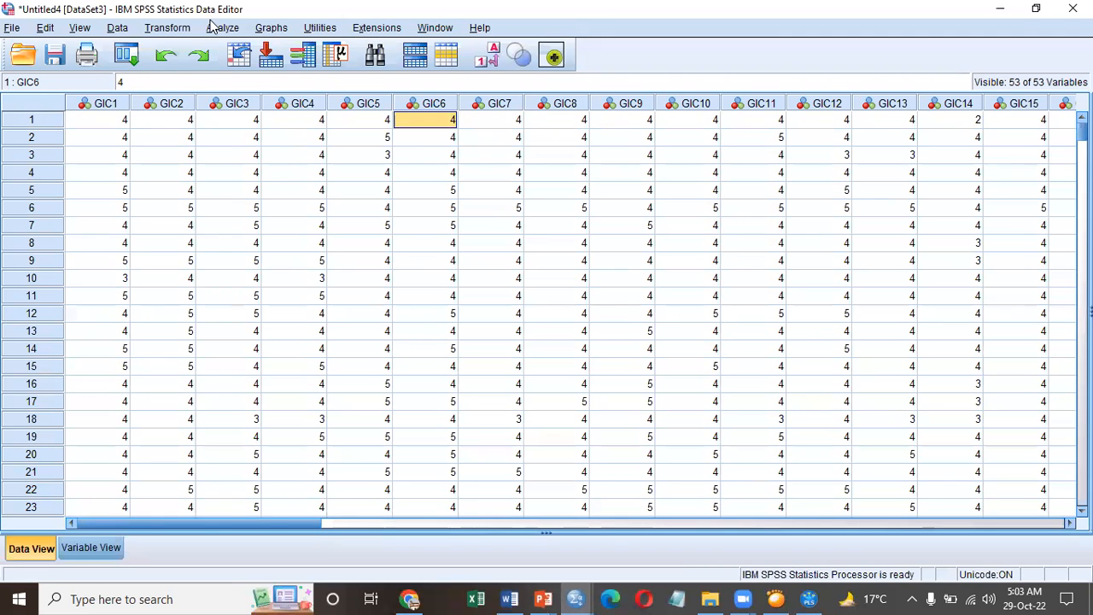
# Start a reset Reliability Analysis and move GNIN1 through GNIN8 into the Items list.
pyautogui.click(222, 27)
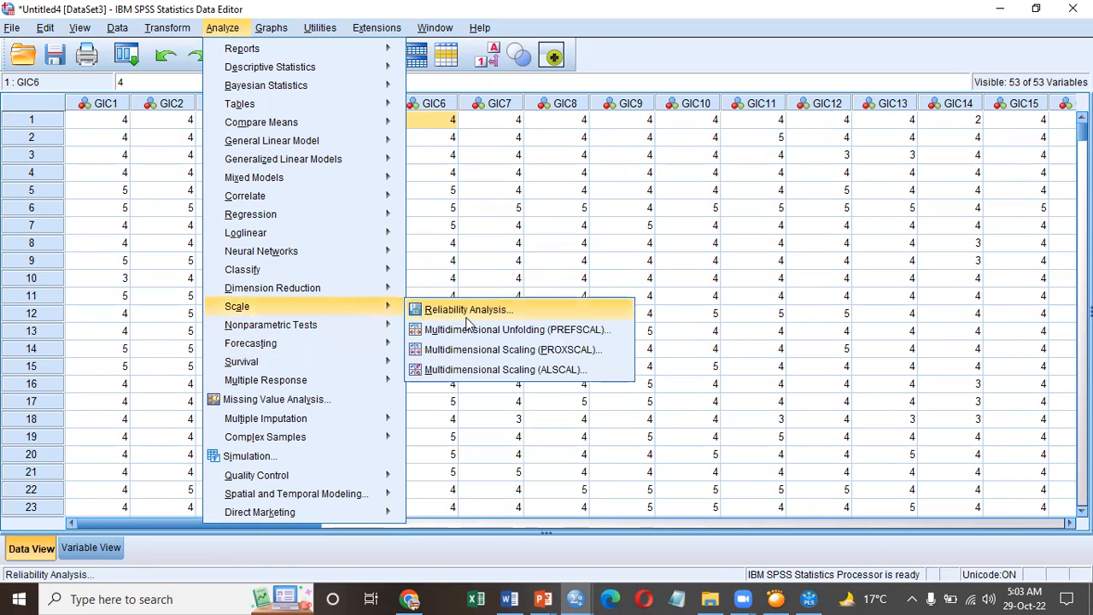
pyautogui.click(468, 309)
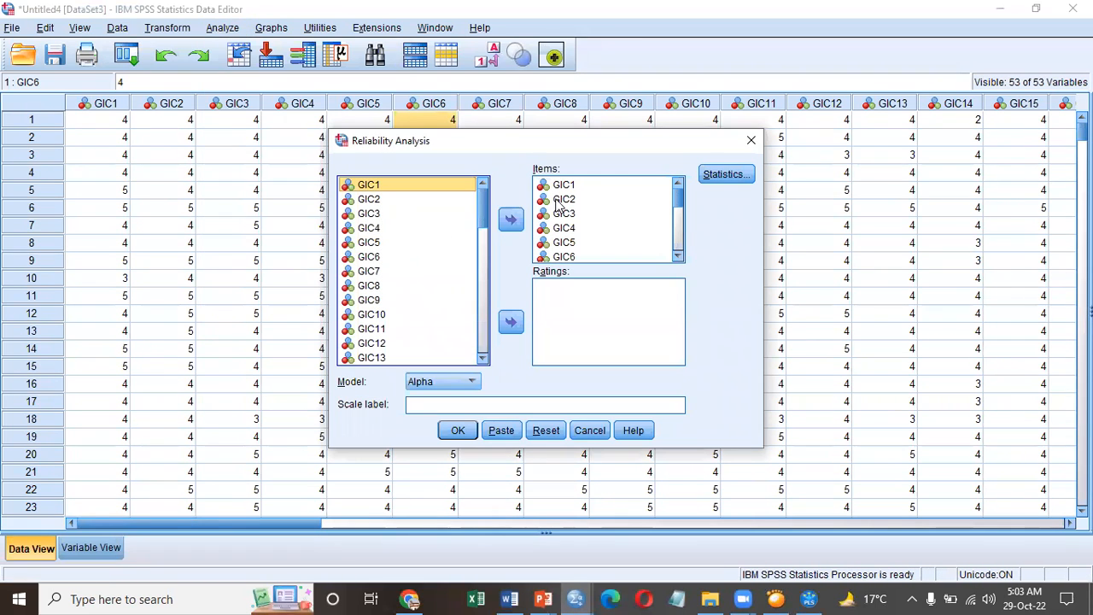
pyautogui.click(547, 430)
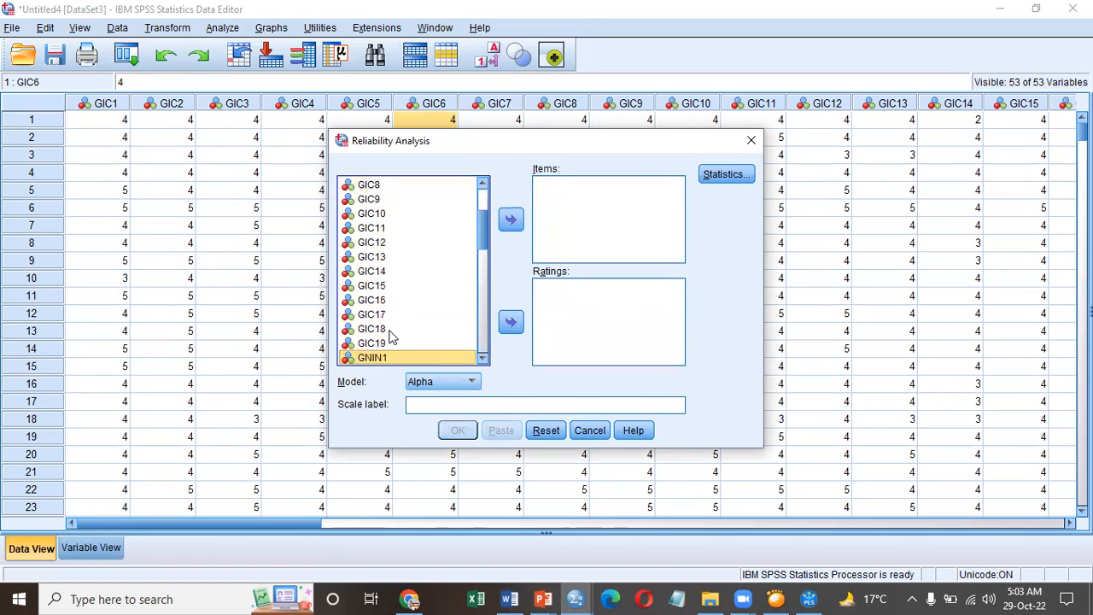
pyautogui.scroll(-3)
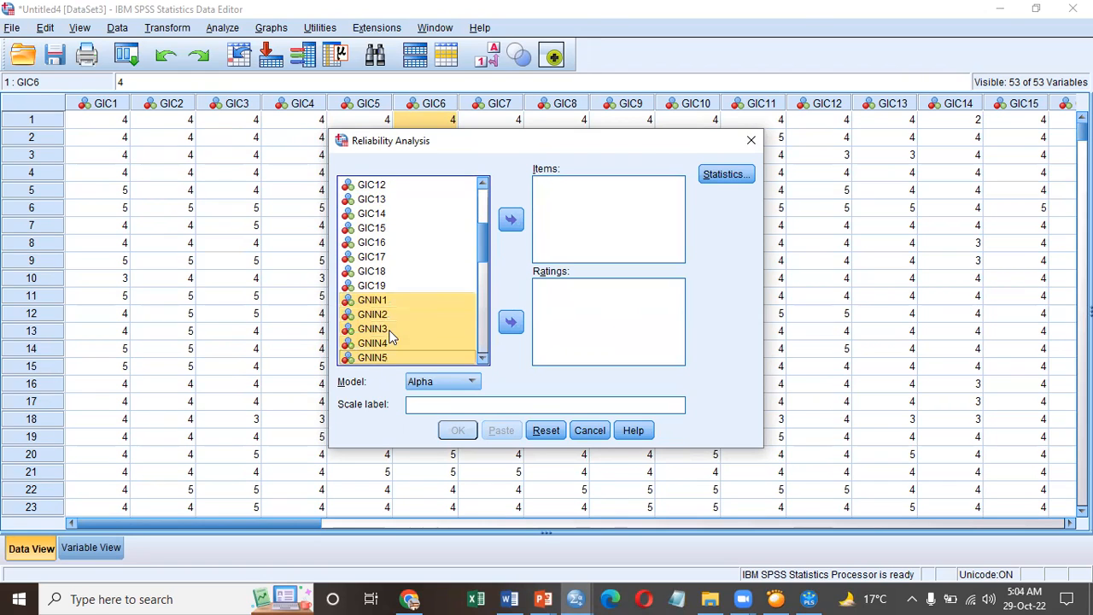
pyautogui.scroll(-3)
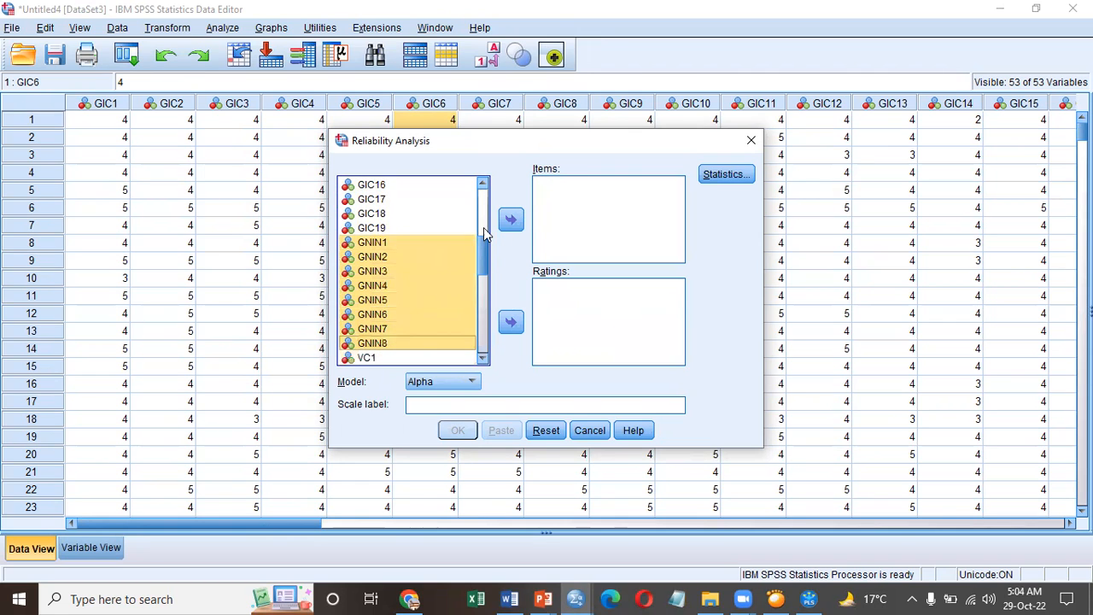
pyautogui.click(510, 218)
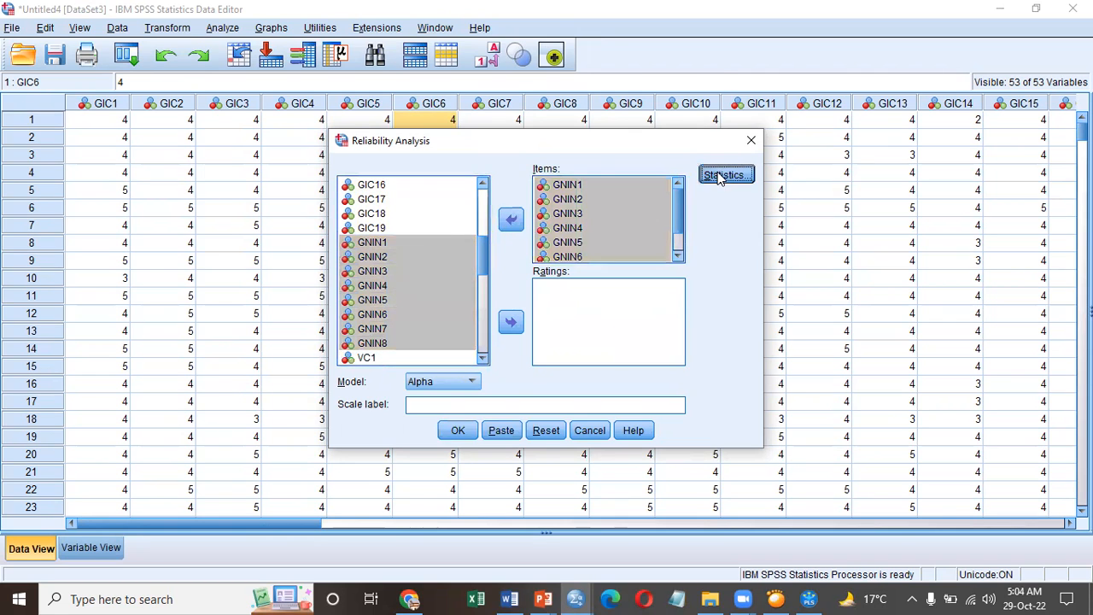
# Keep Item and Scale-if-item-deleted statistics and run it, giving alpha .813.
pyautogui.click(724, 174)
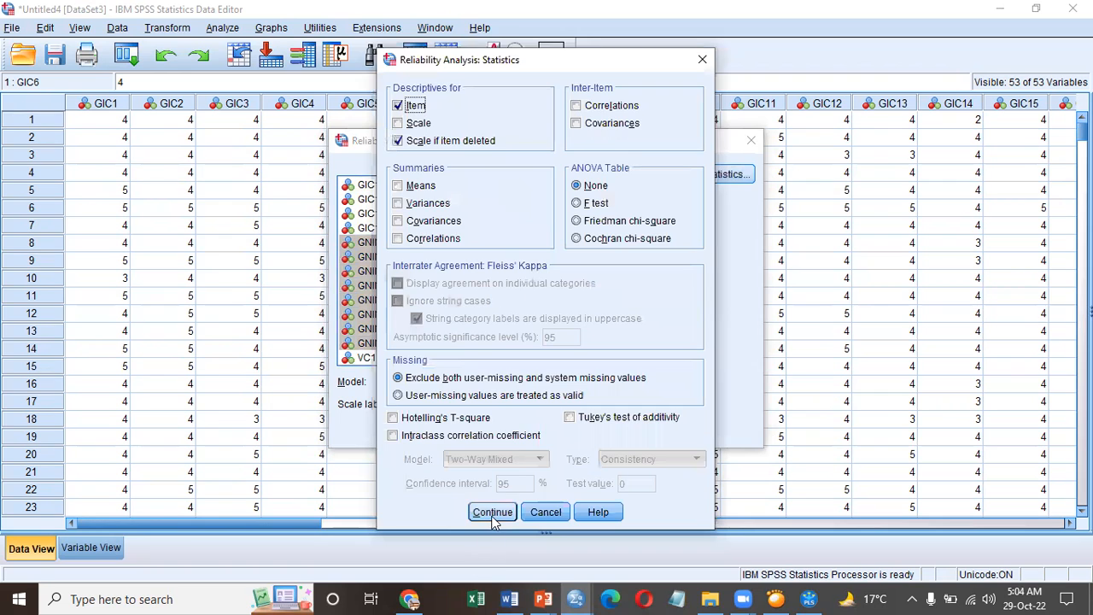
pyautogui.click(492, 512)
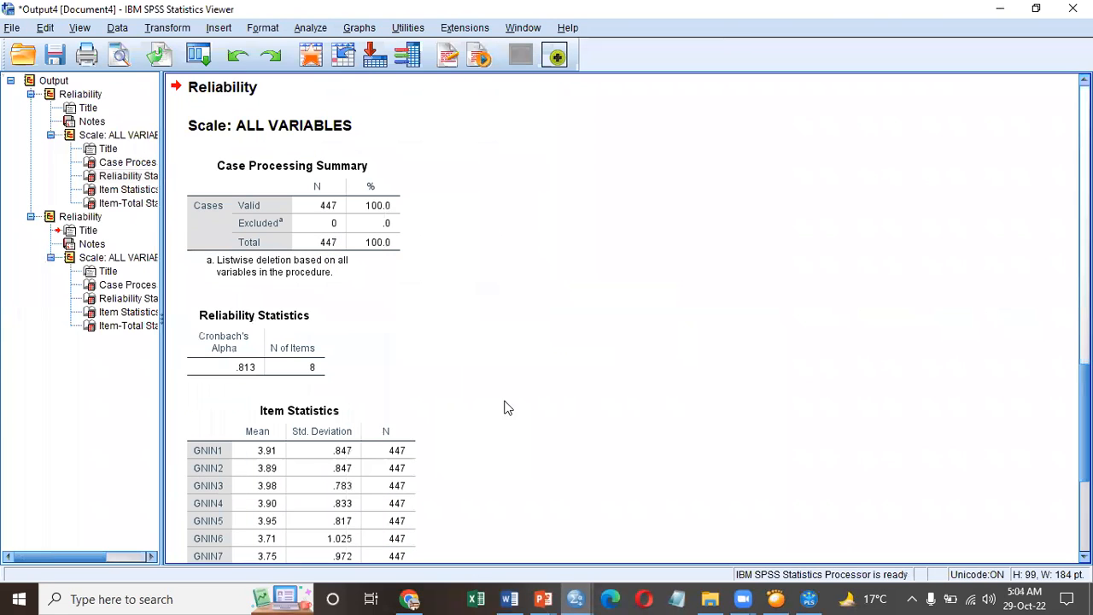
pyautogui.click(252, 342)
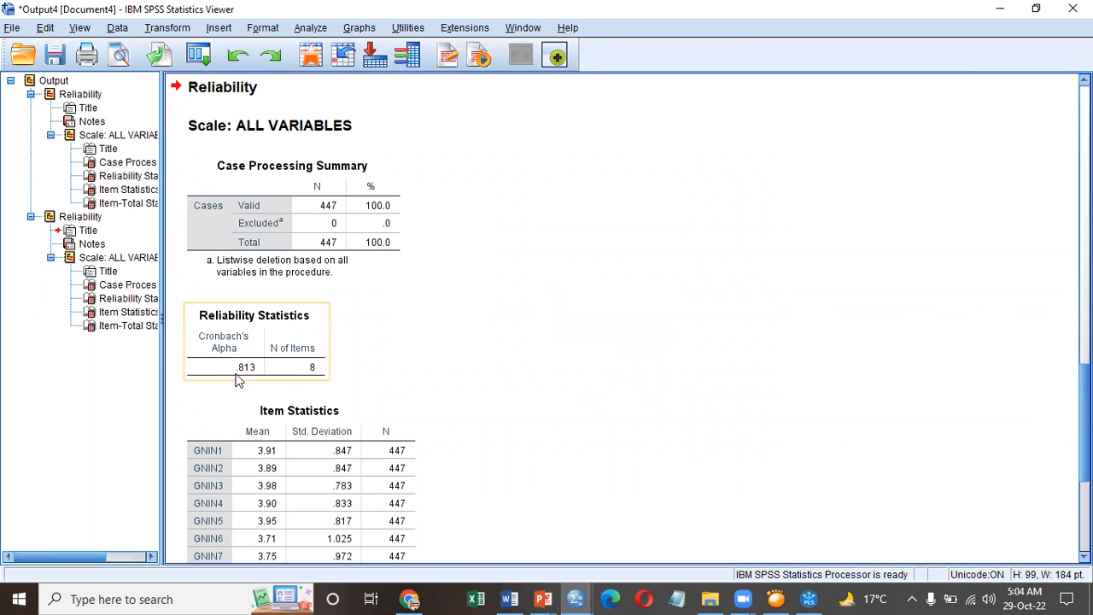
pyautogui.moveTo(316, 375)
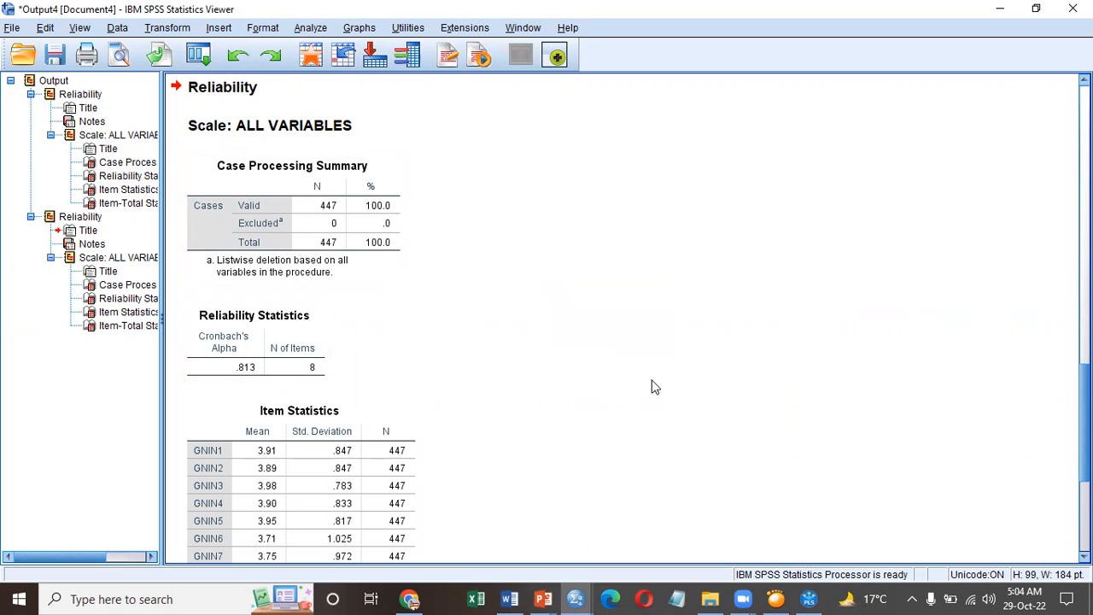
pyautogui.scroll(-3)
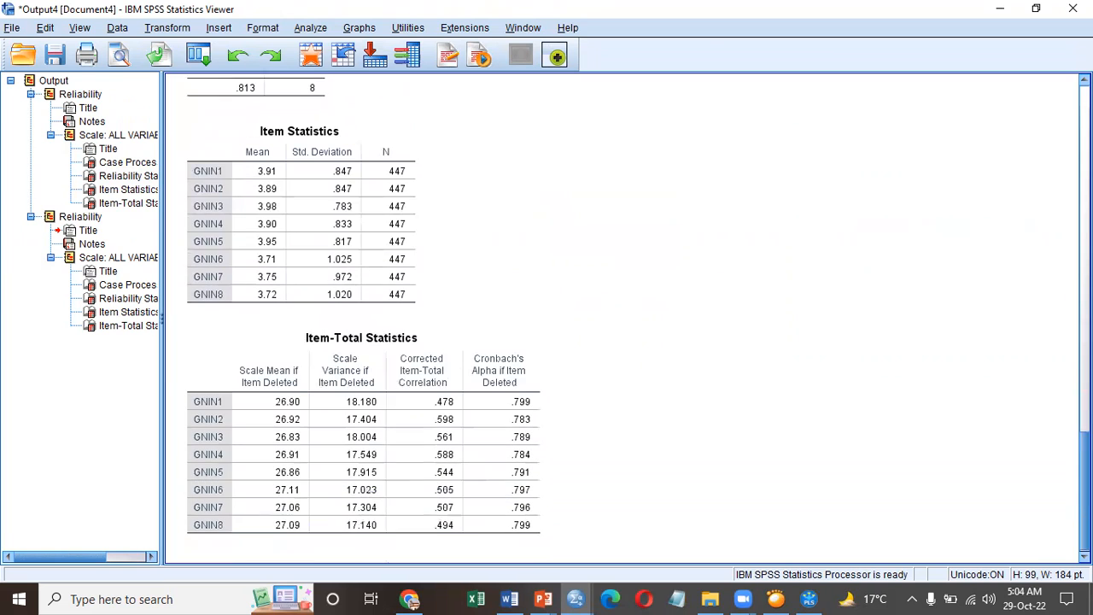
pyautogui.scroll(3)
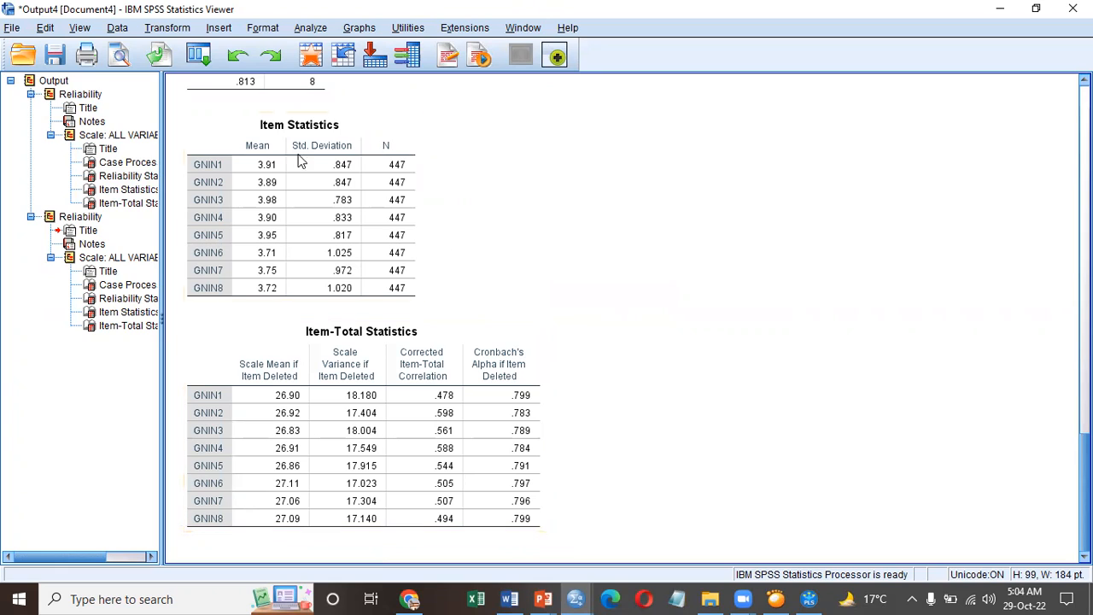
pyautogui.moveTo(550, 333)
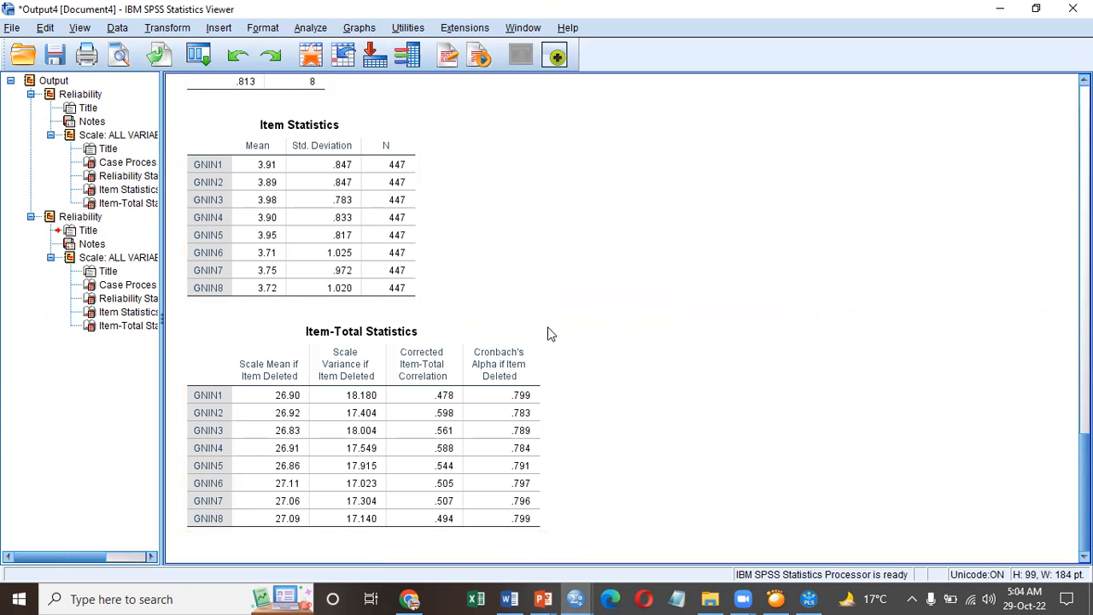
pyautogui.moveTo(642, 492)
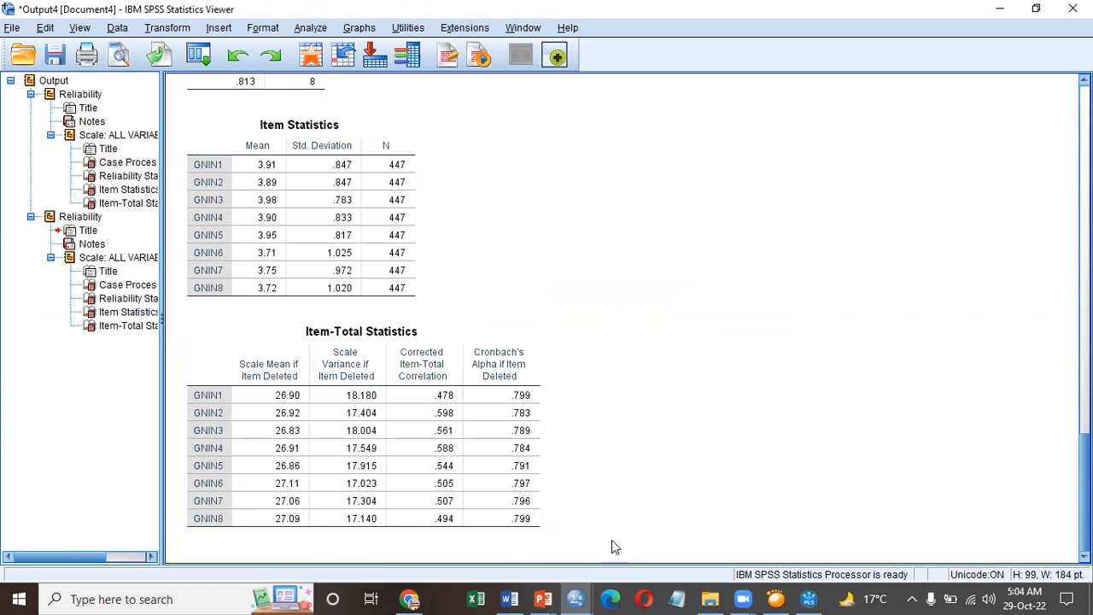
pyautogui.scroll(3)
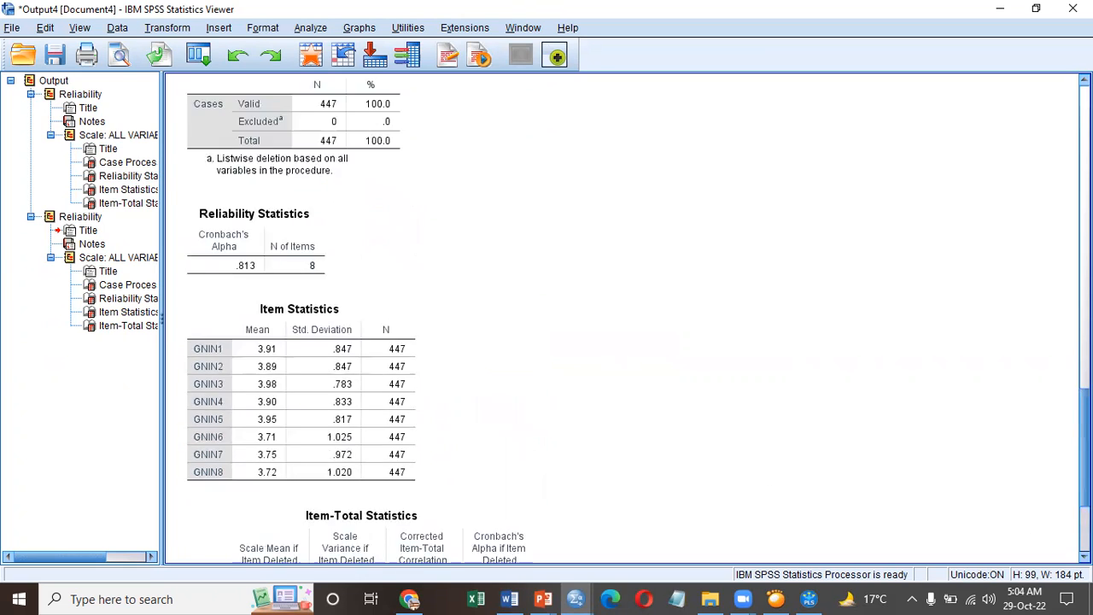
# Copy the GNIN Reliability Statistics table showing alpha .813 for 8 items.
pyautogui.rightClick(246, 418)
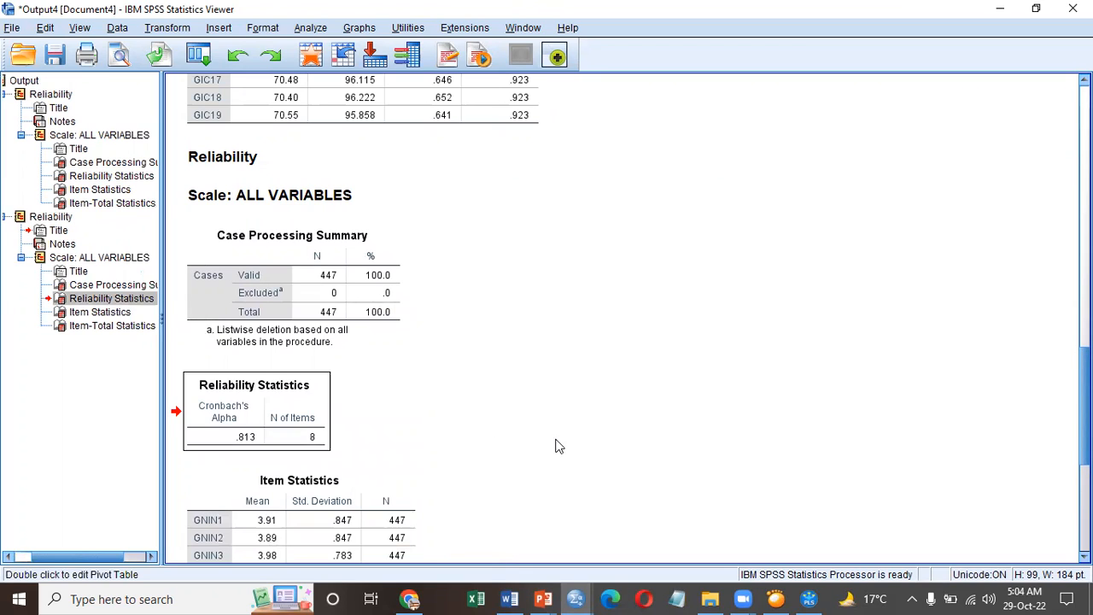
pyautogui.moveTo(891, 79)
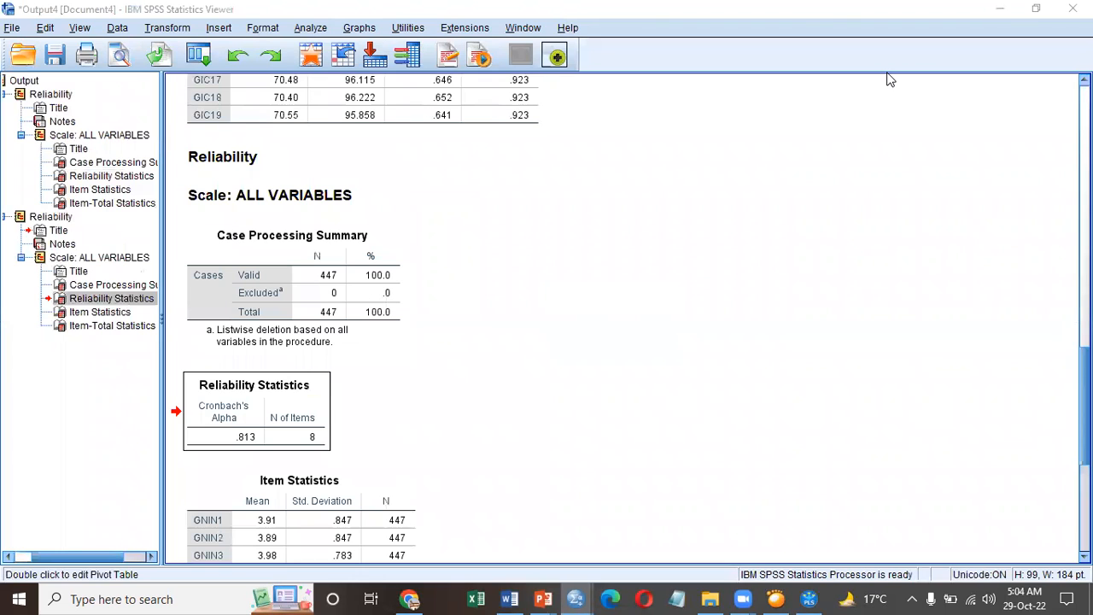
pyautogui.moveTo(888, 89)
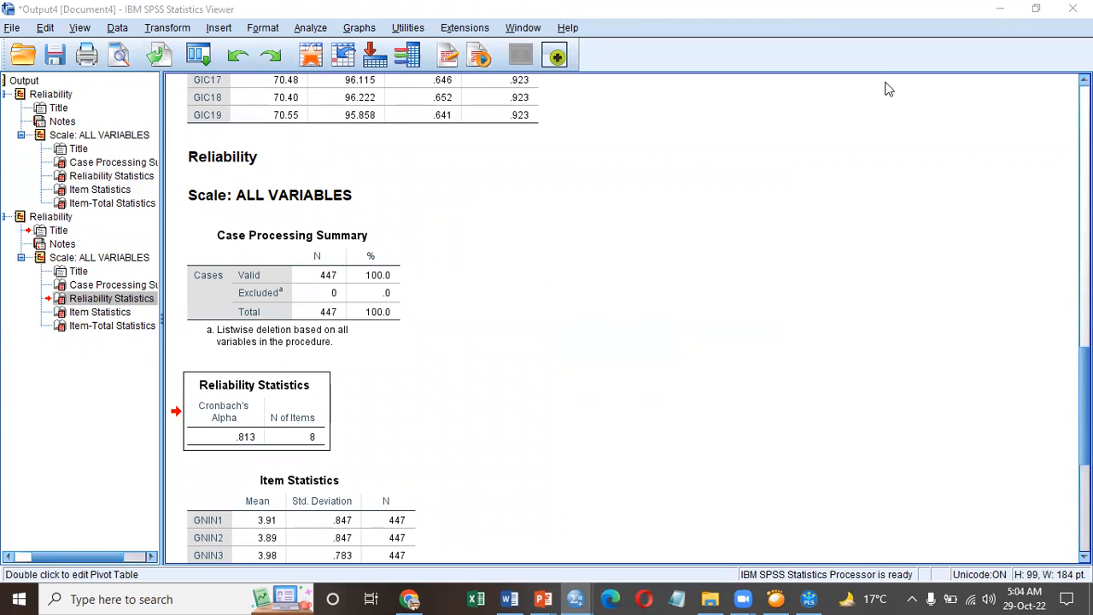
pyautogui.moveTo(584, 256)
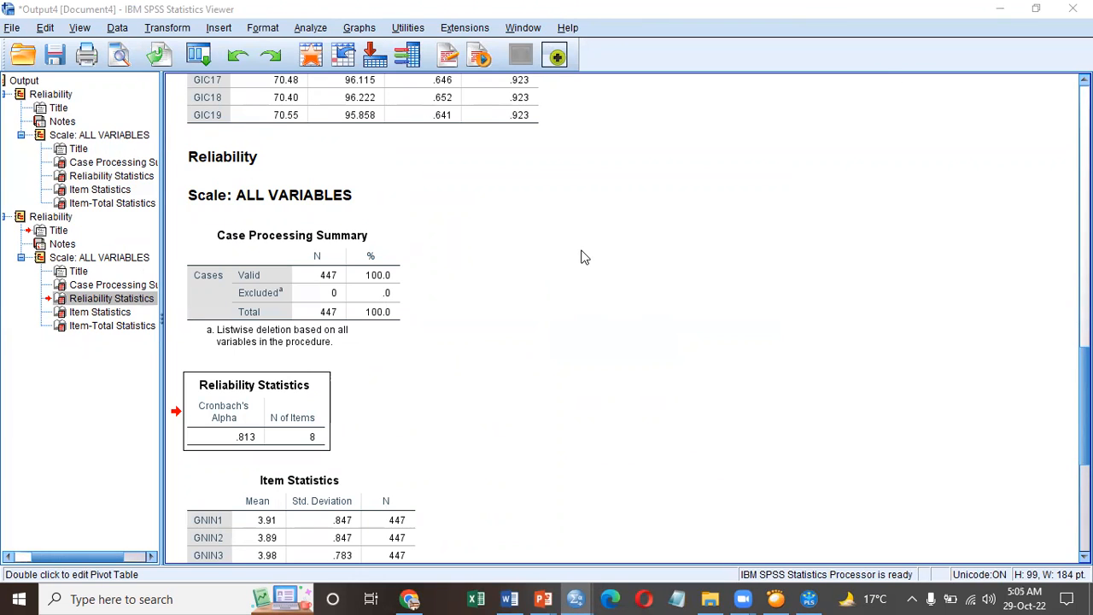